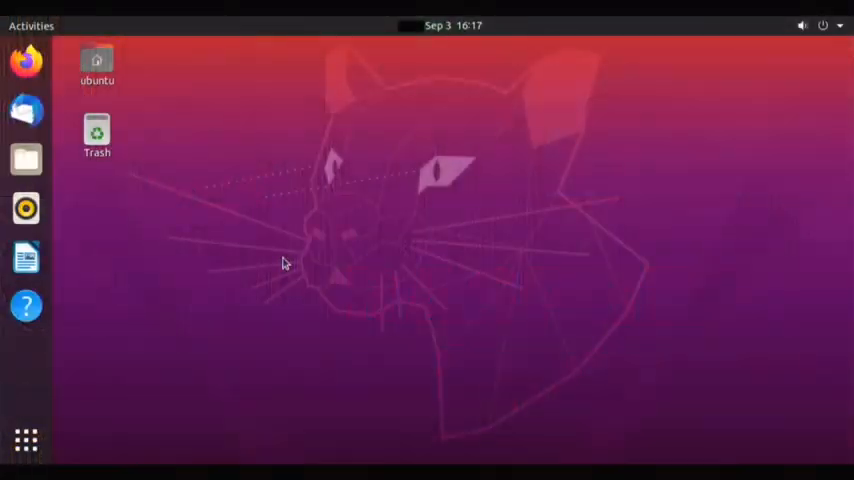
{"action": "mouse_move", "coordinate": [364, 128]}
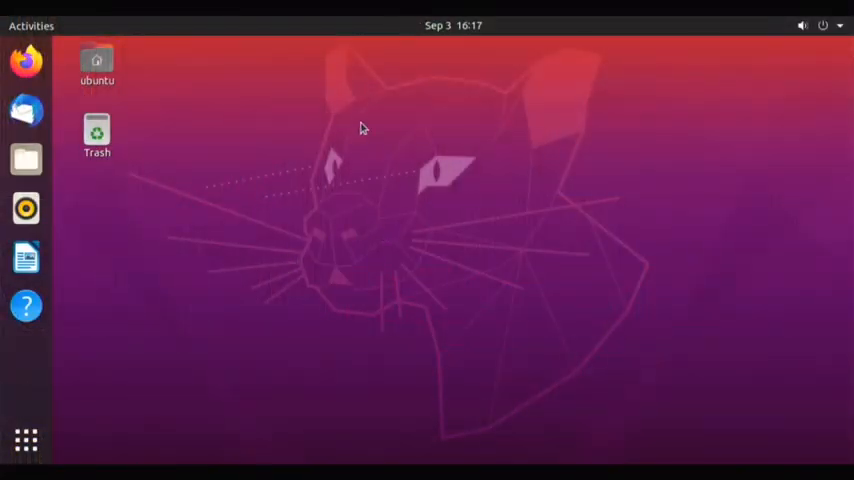
{"action": "mouse_move", "coordinate": [370, 122]}
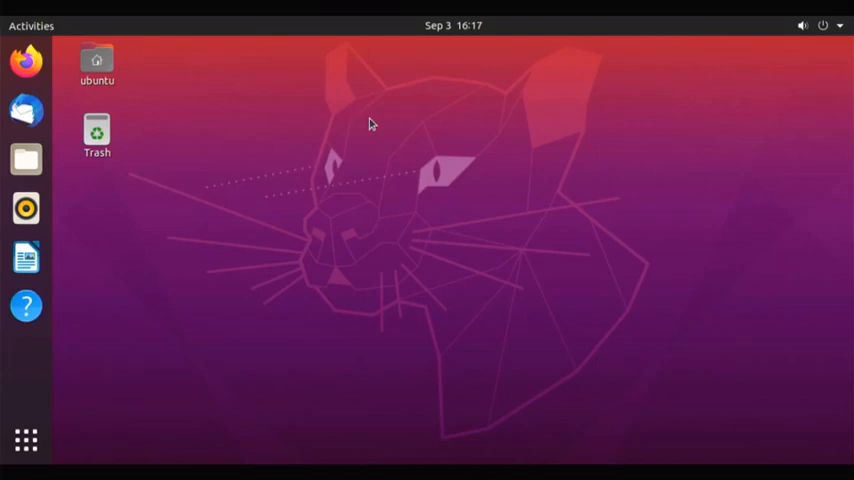
{"action": "mouse_move", "coordinate": [388, 108]}
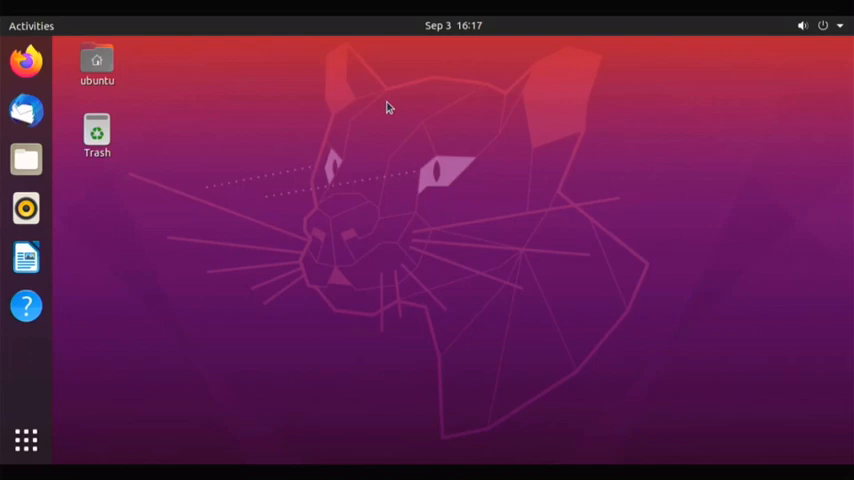
{"action": "mouse_move", "coordinate": [212, 224]}
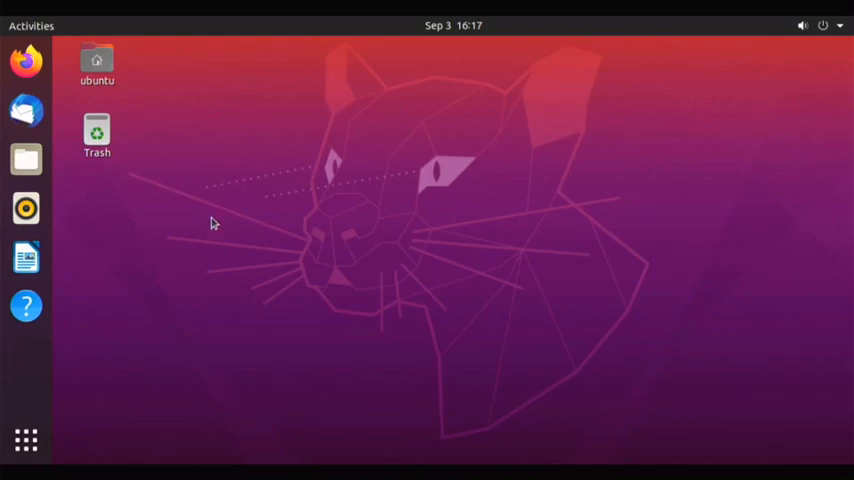
{"action": "mouse_move", "coordinate": [256, 196]}
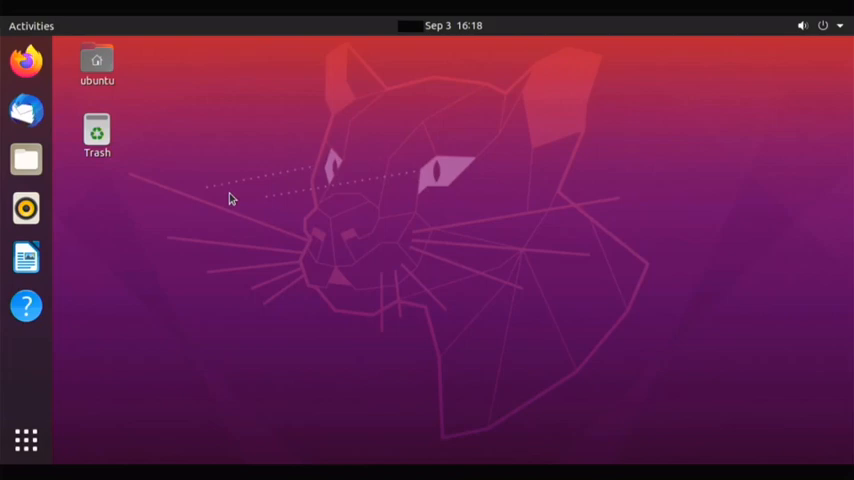
{"action": "mouse_move", "coordinate": [170, 184]}
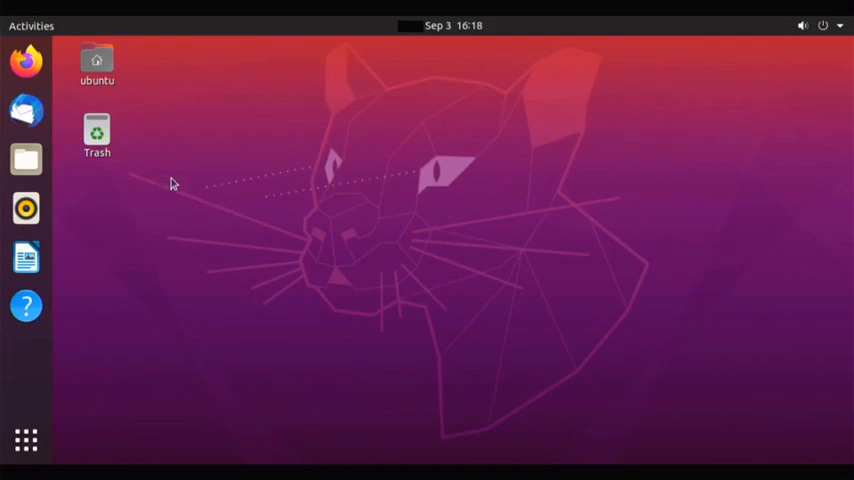
{"action": "mouse_move", "coordinate": [178, 228]}
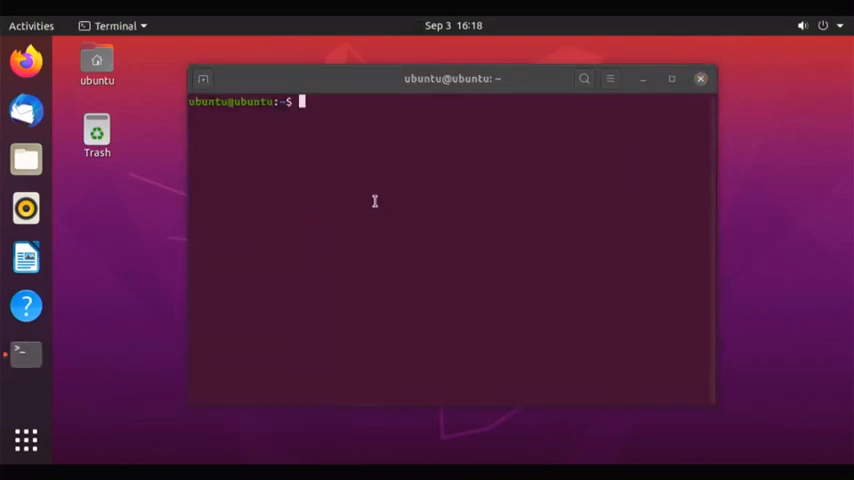
Run neofetch to show the Ubuntu logo and Raspberry Pi 4 system details.
{"action": "type", "text": "n"}
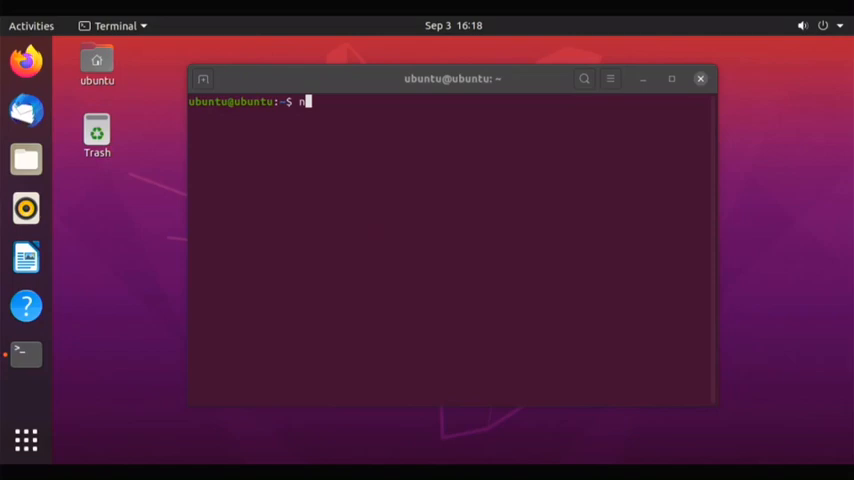
{"action": "type", "text": "eofetch"}
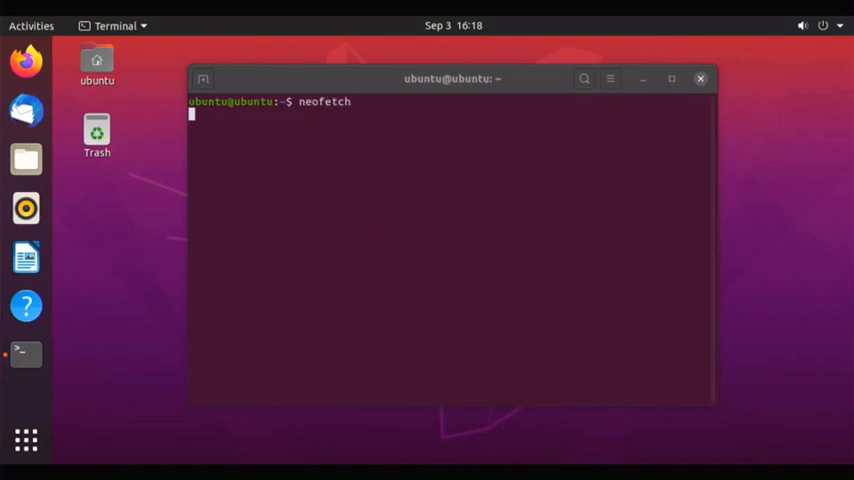
{"action": "key", "text": "Return"}
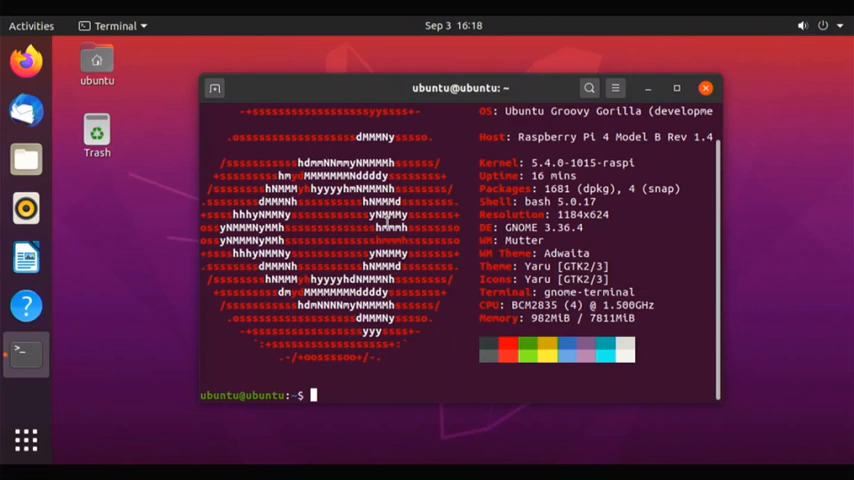
{"action": "mouse_move", "coordinate": [310, 368]}
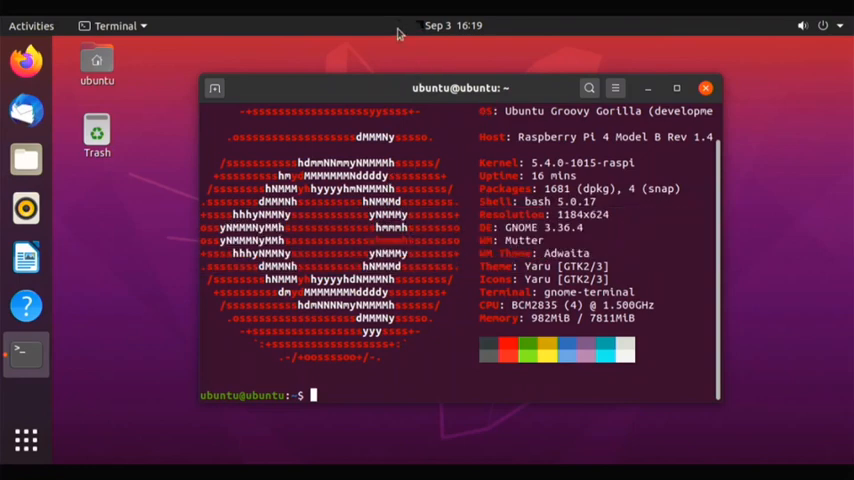
{"action": "mouse_move", "coordinate": [650, 28]}
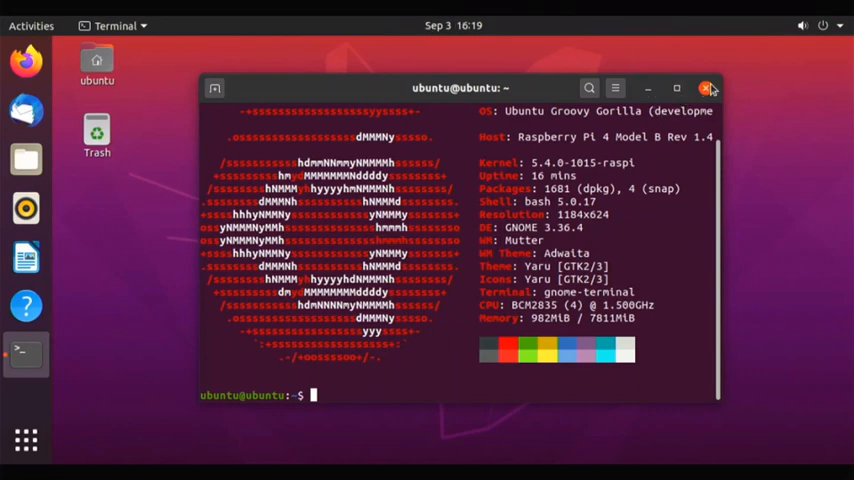
From the desktop menu, reach Settings > Appearance and apply the Dark window theme.
{"action": "left_click", "coordinate": [708, 88]}
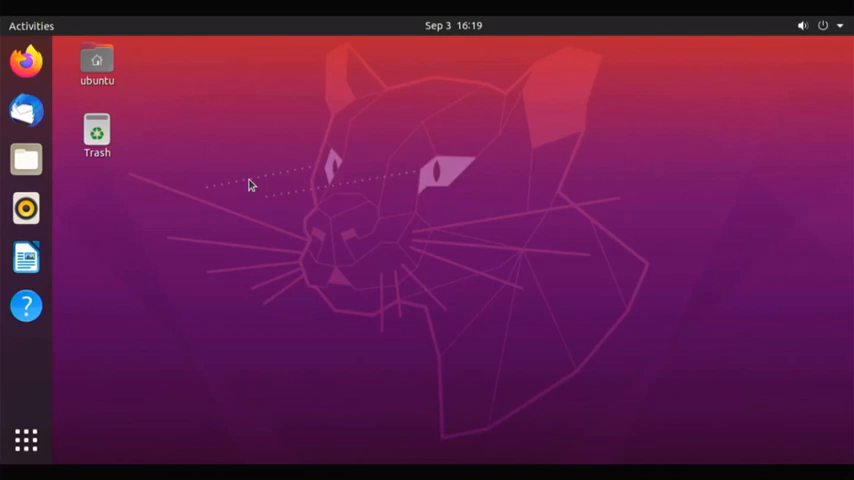
{"action": "right_click", "coordinate": [250, 184]}
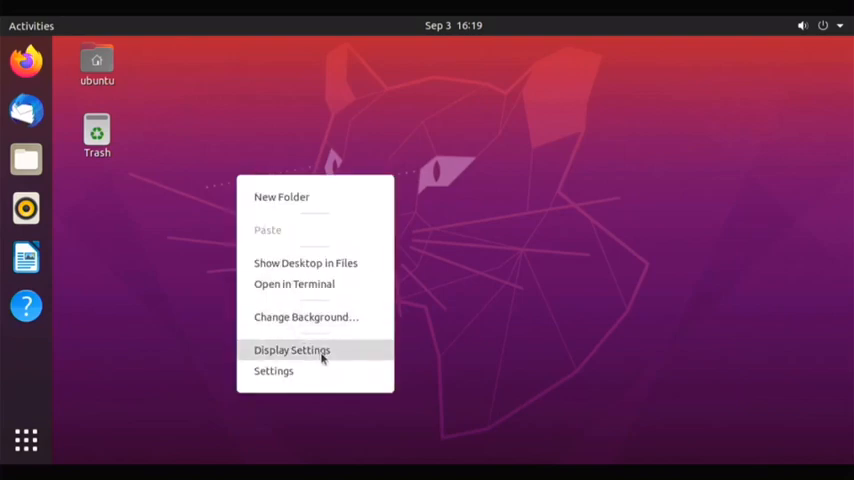
{"action": "left_click", "coordinate": [292, 350]}
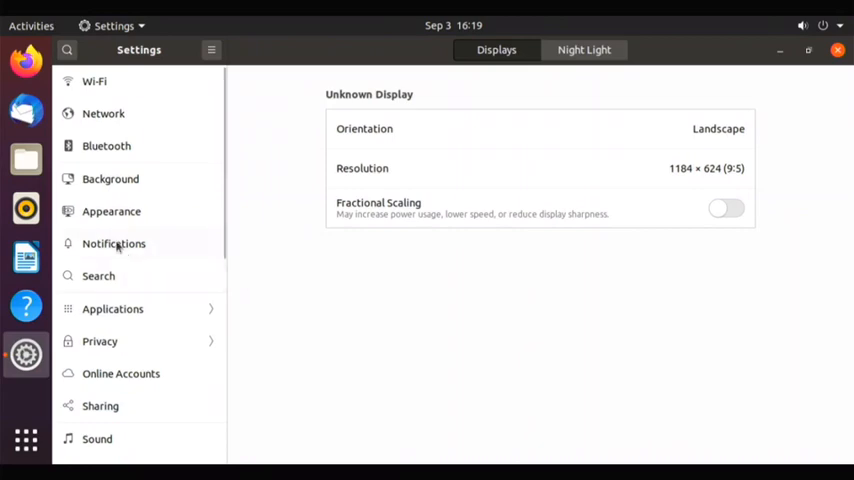
{"action": "left_click", "coordinate": [112, 212]}
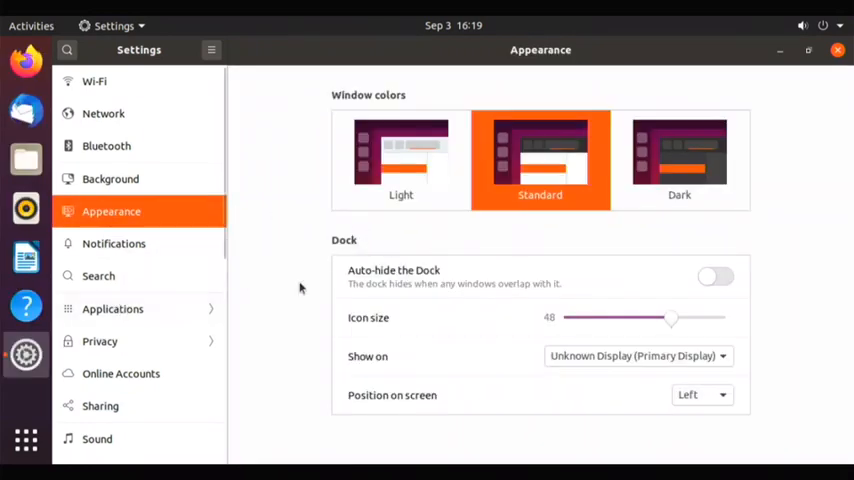
{"action": "mouse_move", "coordinate": [314, 276]}
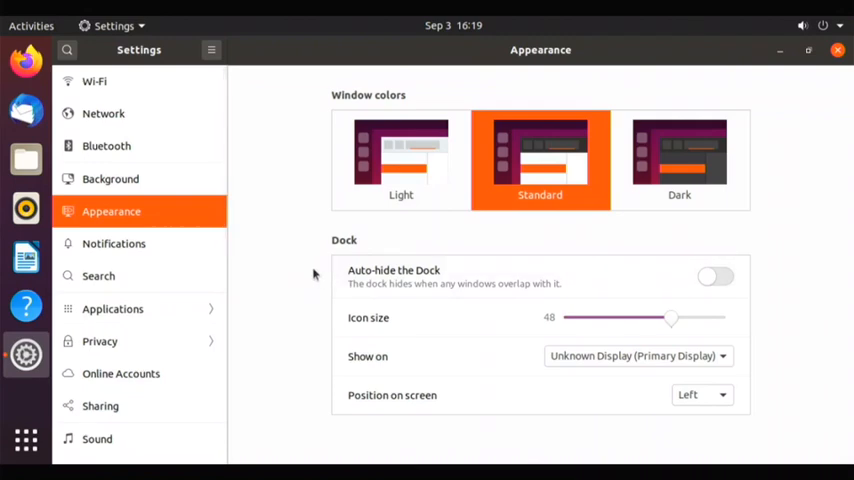
{"action": "mouse_move", "coordinate": [648, 184]}
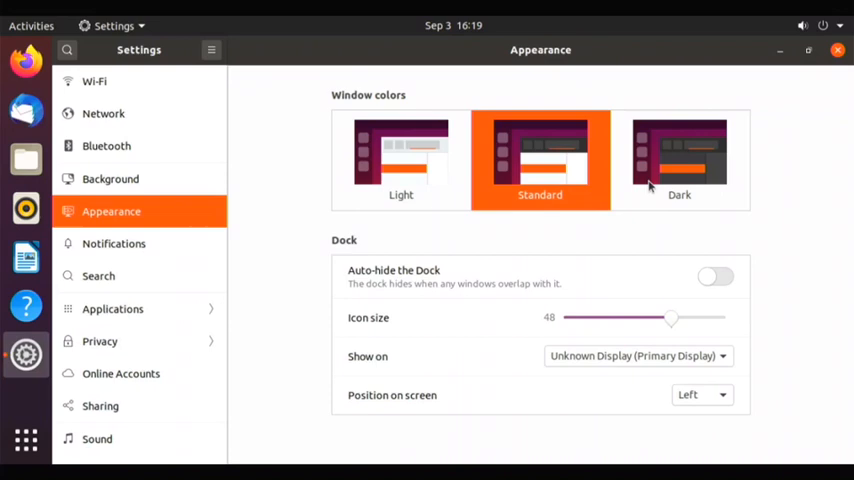
{"action": "left_click", "coordinate": [680, 160]}
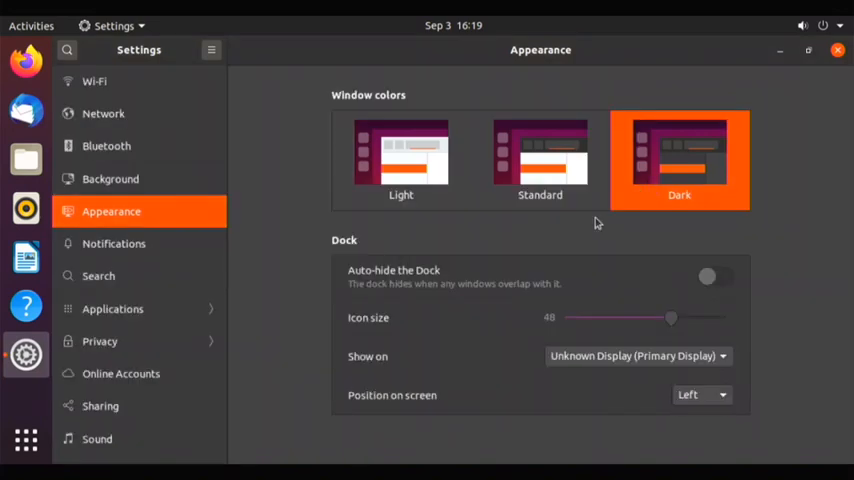
In Background, set the pale grey image as the desktop wallpaper and close Settings.
{"action": "scroll", "scroll_direction": "down", "scroll_amount": 3}
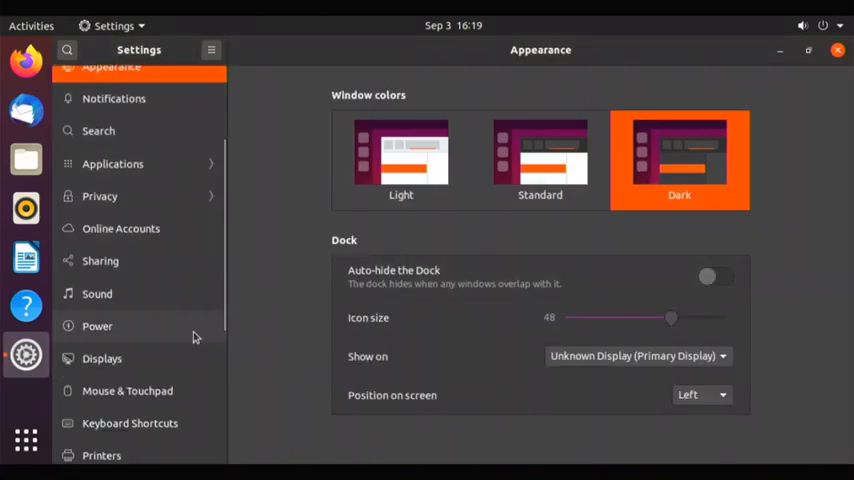
{"action": "scroll", "scroll_direction": "down", "scroll_amount": 3}
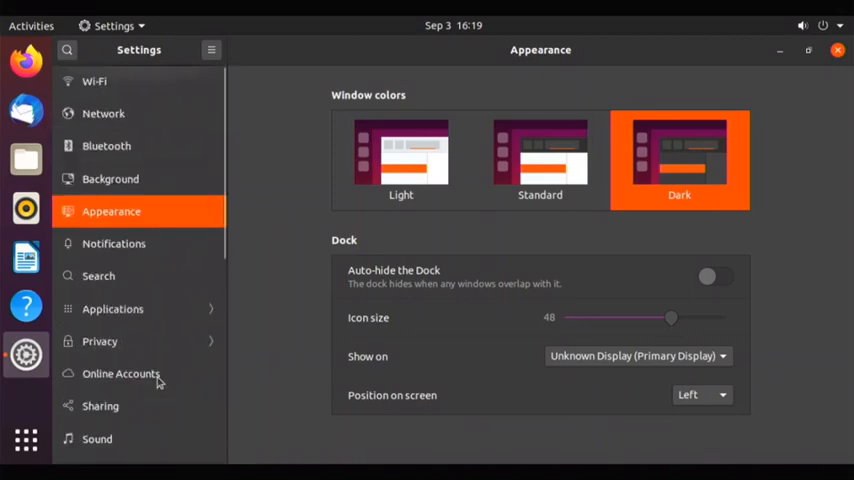
{"action": "left_click", "coordinate": [110, 180]}
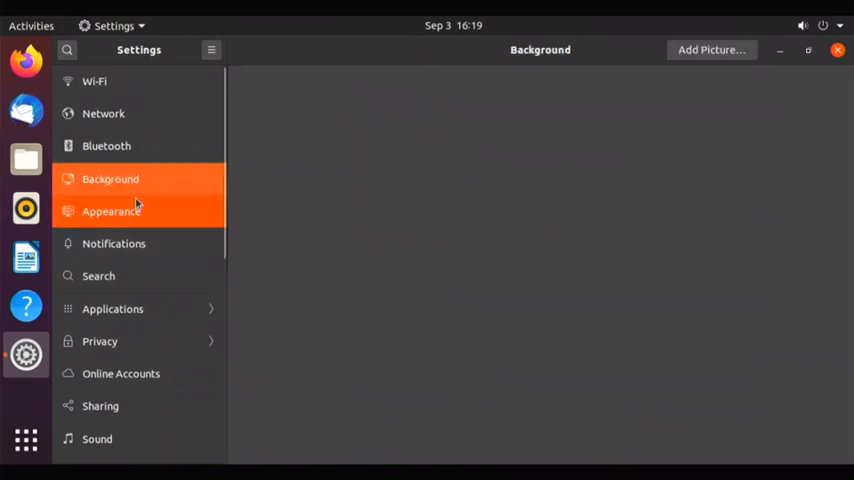
{"action": "left_click", "coordinate": [110, 180]}
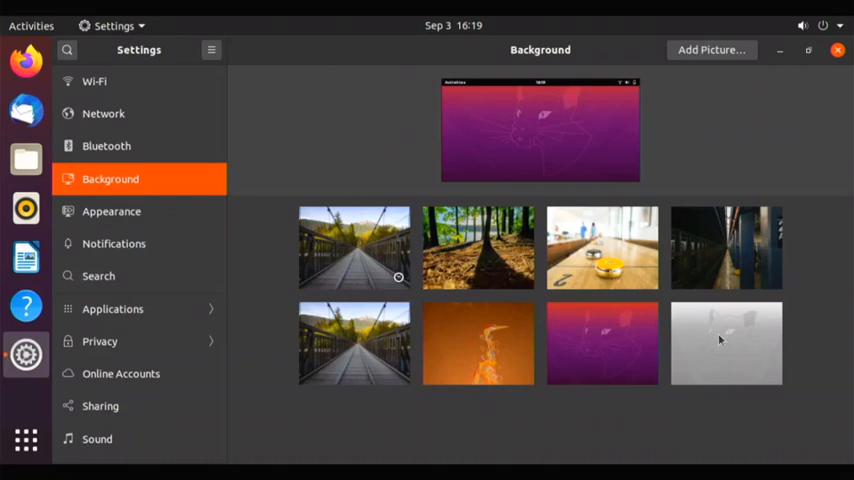
{"action": "left_click", "coordinate": [726, 344]}
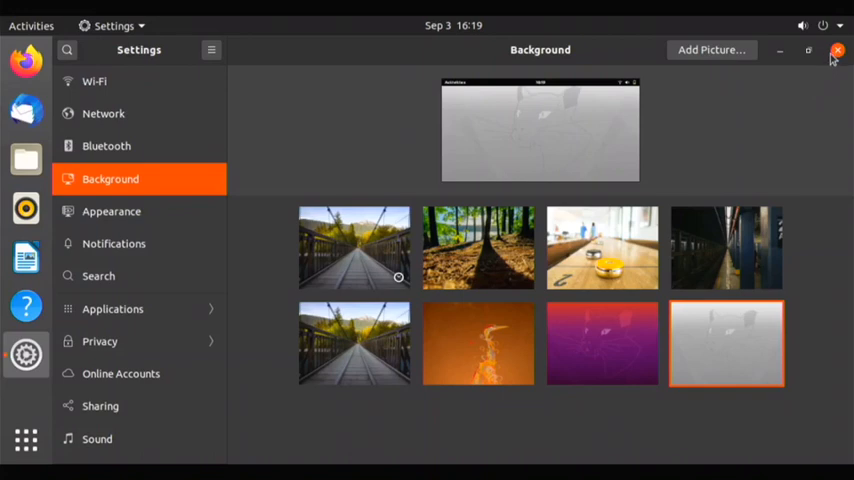
{"action": "left_click", "coordinate": [836, 50]}
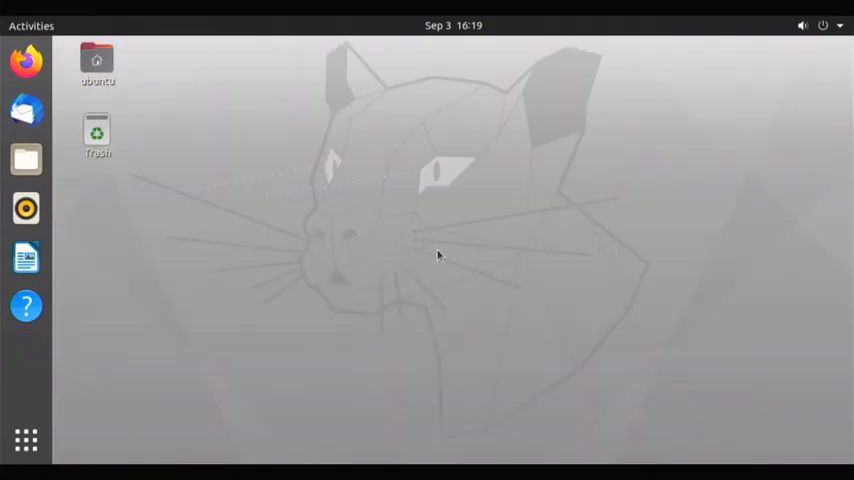
{"action": "mouse_move", "coordinate": [24, 440]}
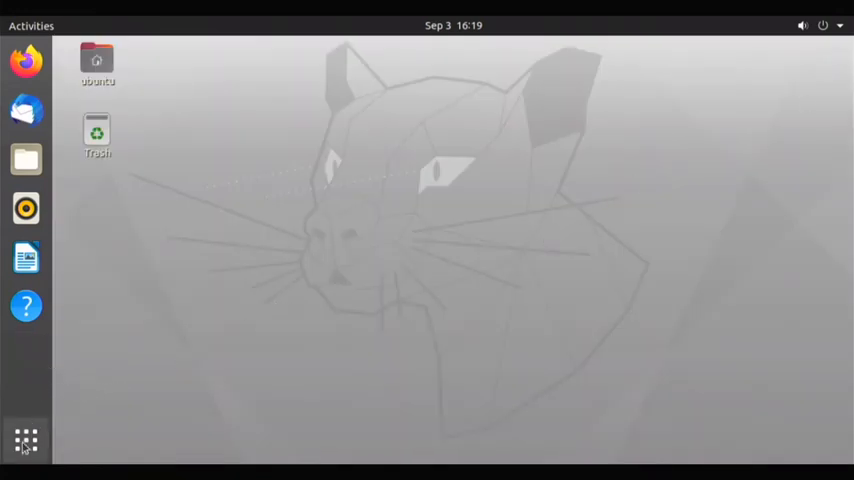
{"action": "left_click", "coordinate": [24, 440]}
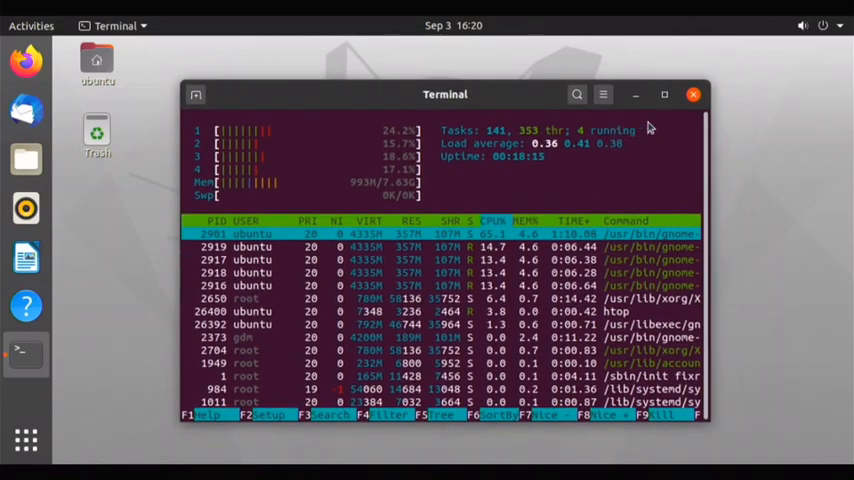
{"action": "left_click", "coordinate": [694, 94]}
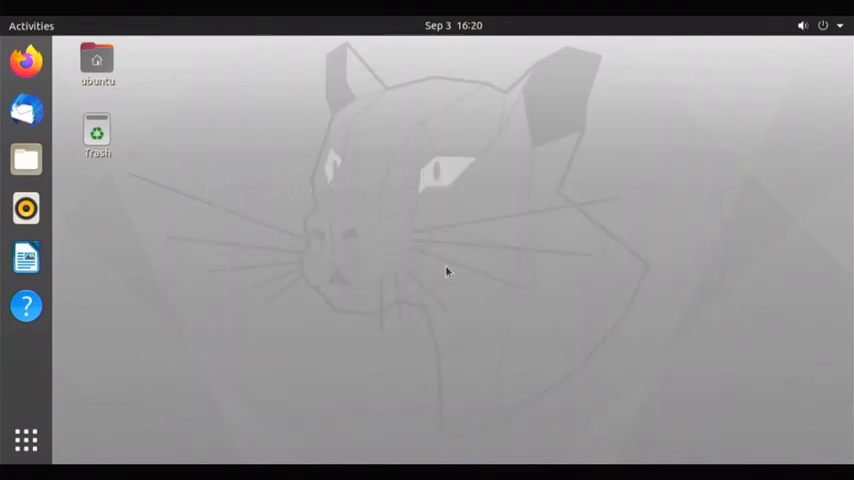
Launch LibreOffice Writer from the application grid.
{"action": "left_click", "coordinate": [26, 440]}
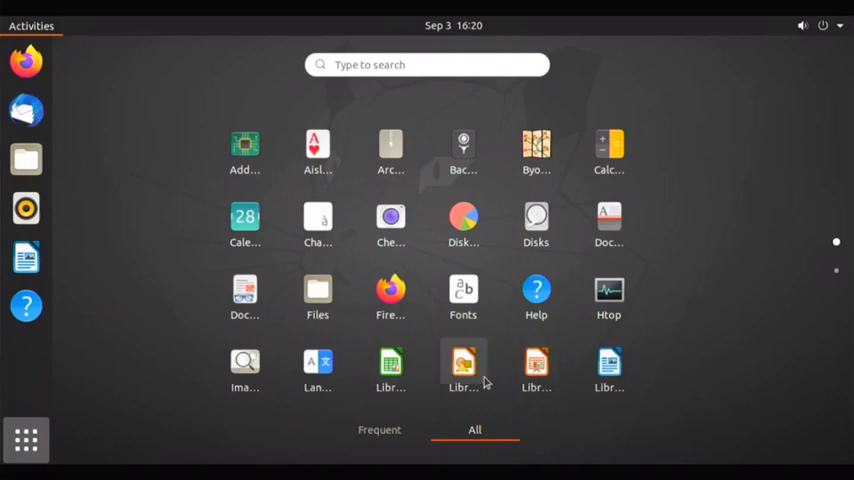
{"action": "left_click", "coordinate": [464, 364]}
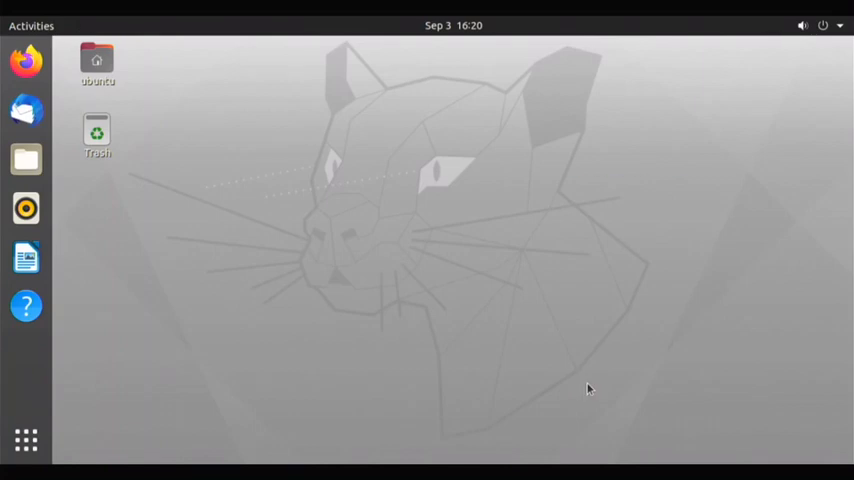
{"action": "left_click", "coordinate": [24, 258]}
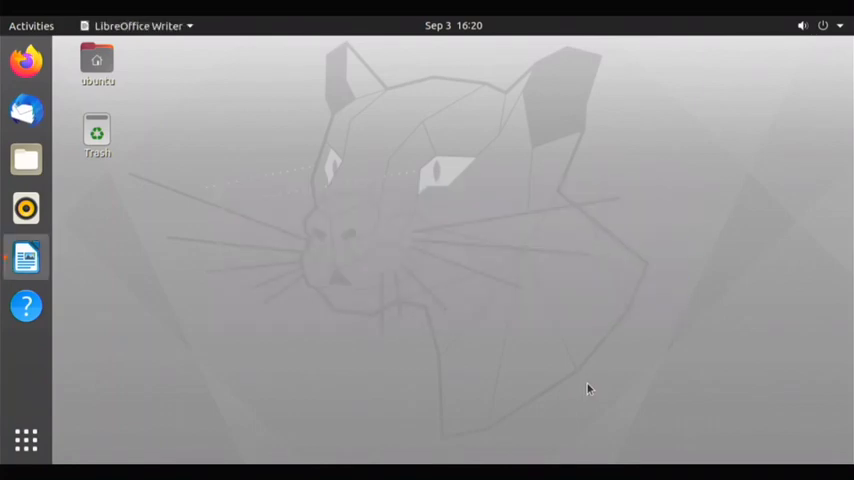
{"action": "left_click", "coordinate": [24, 256]}
{"action": "type", "text": "Pi pr"}
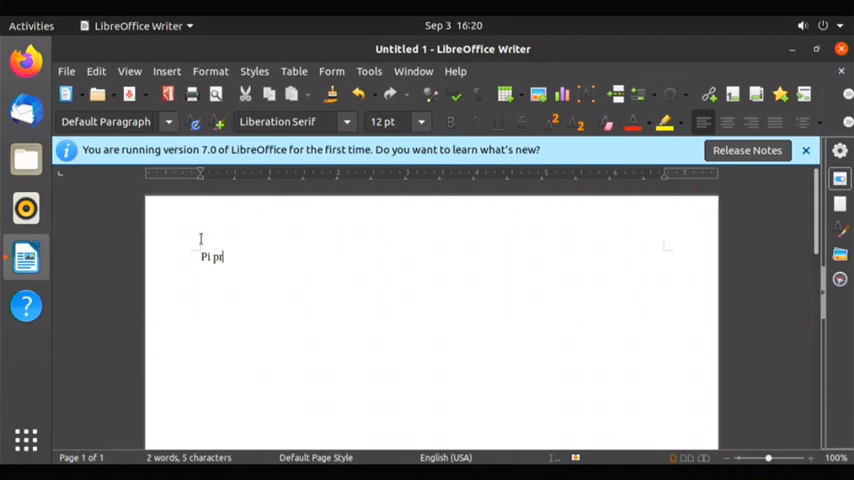
Write the line 'Raspberry pi projects and more' in the new document.
{"action": "key", "text": "Backspace"}
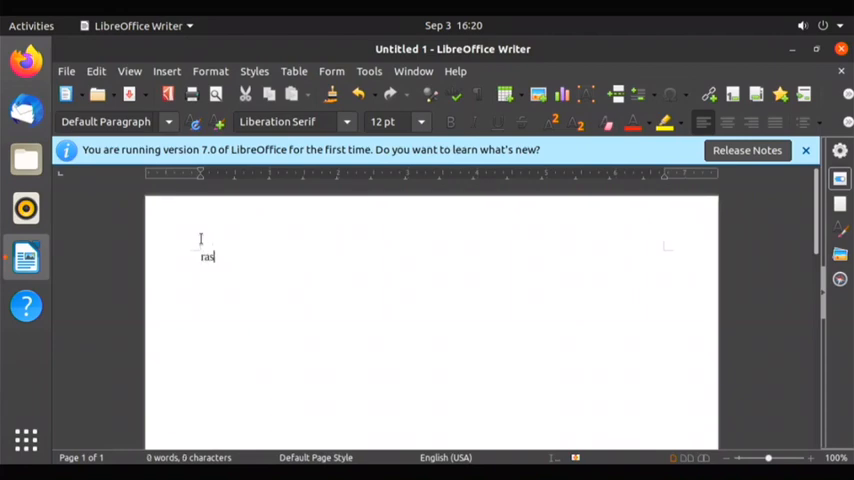
{"action": "type", "text": "Raspberry pi projects and m"}
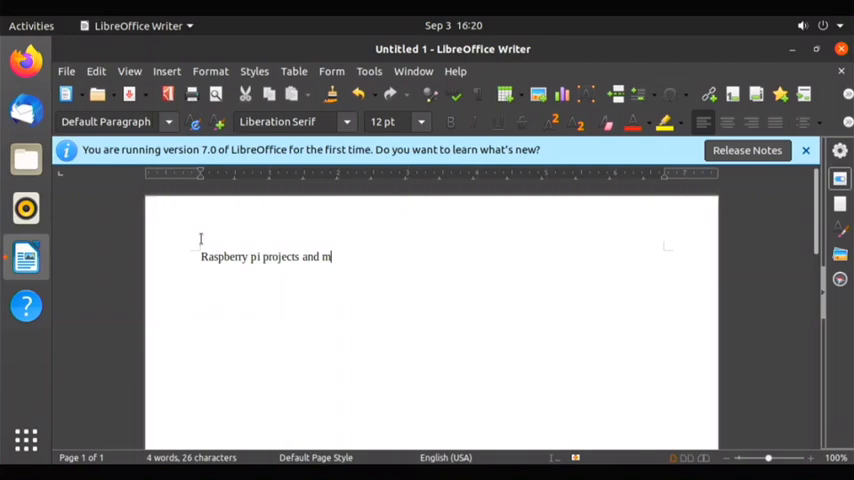
{"action": "type", "text": "9"}
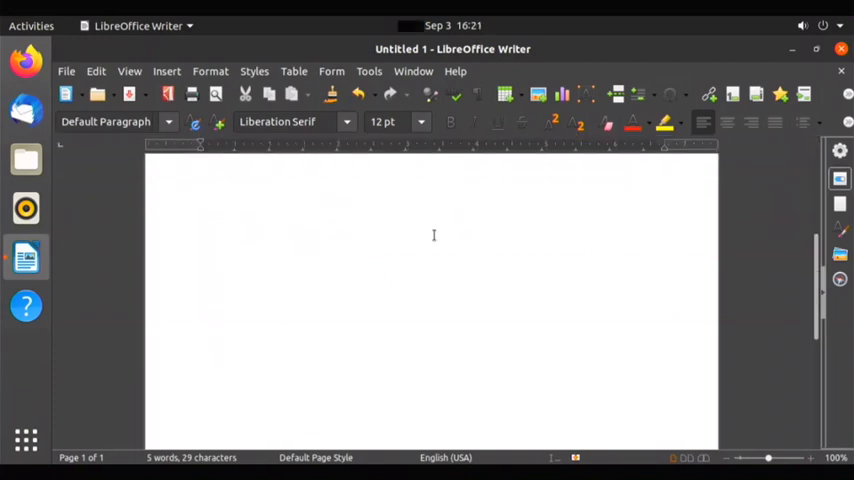
{"action": "type", "text": "Raspberry pi projects and"}
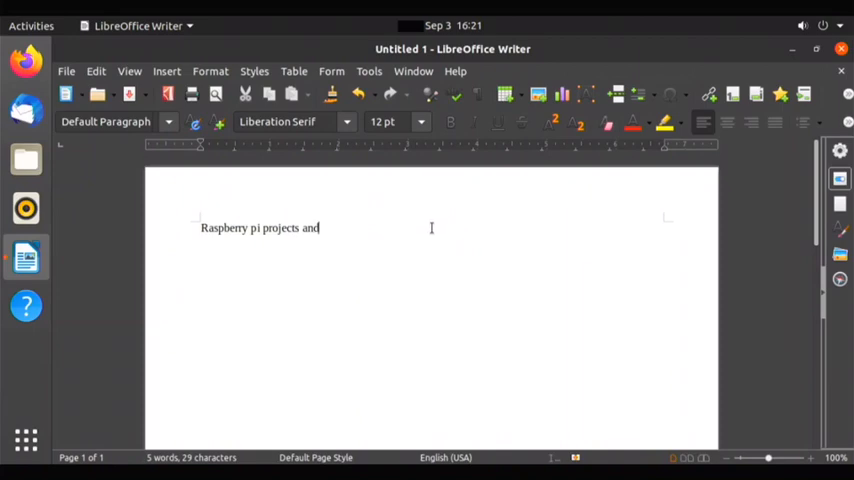
{"action": "type", "text": "more"}
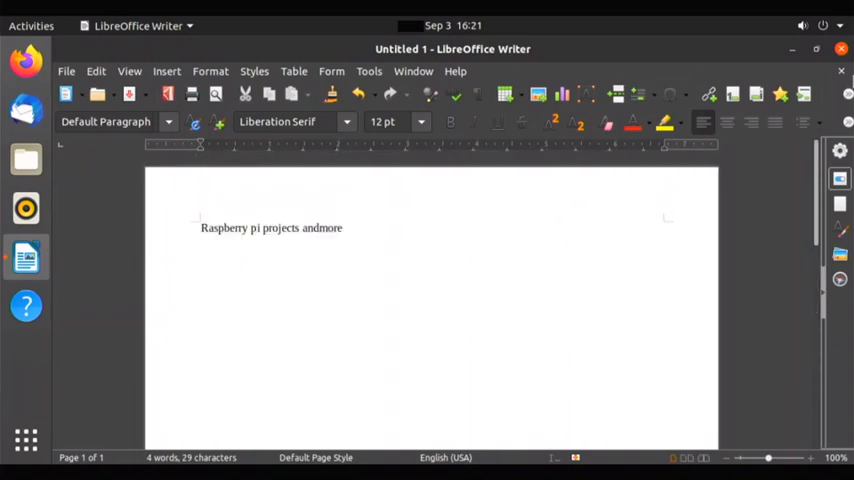
Close the untitled document, discarding the changes without saving.
{"action": "left_click", "coordinate": [840, 48]}
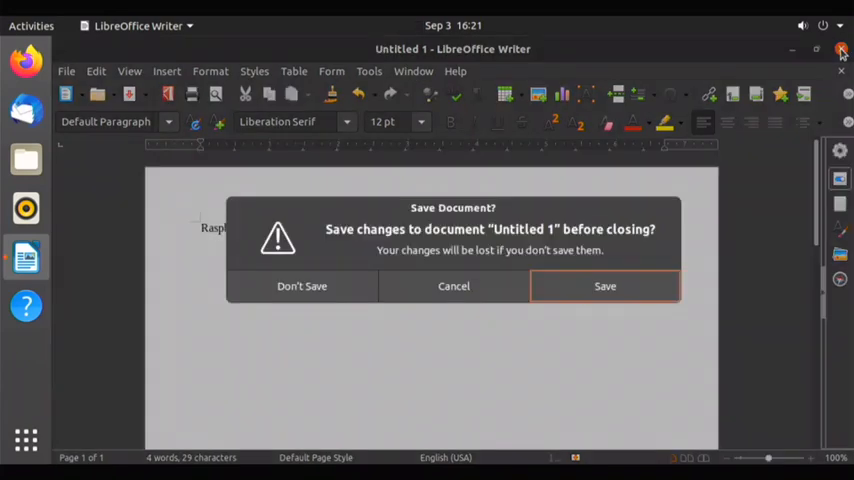
{"action": "left_click", "coordinate": [300, 286]}
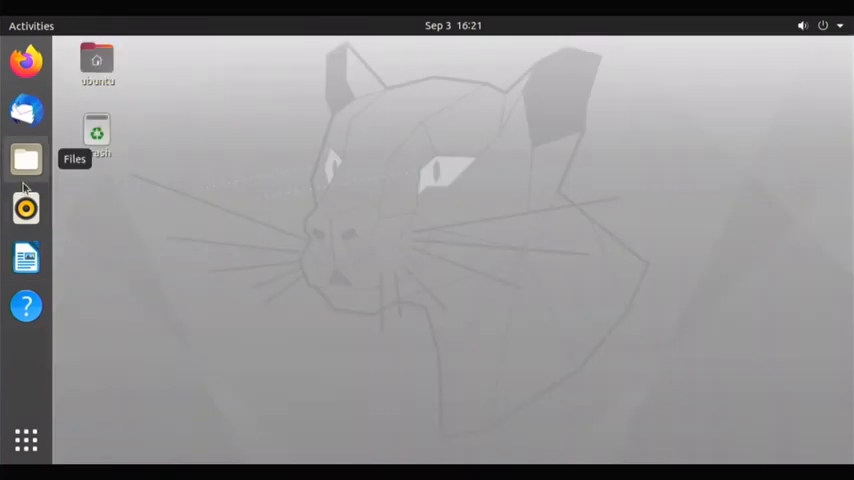
In Files, browse into Downloads and return to the Home folder.
{"action": "left_click", "coordinate": [26, 160]}
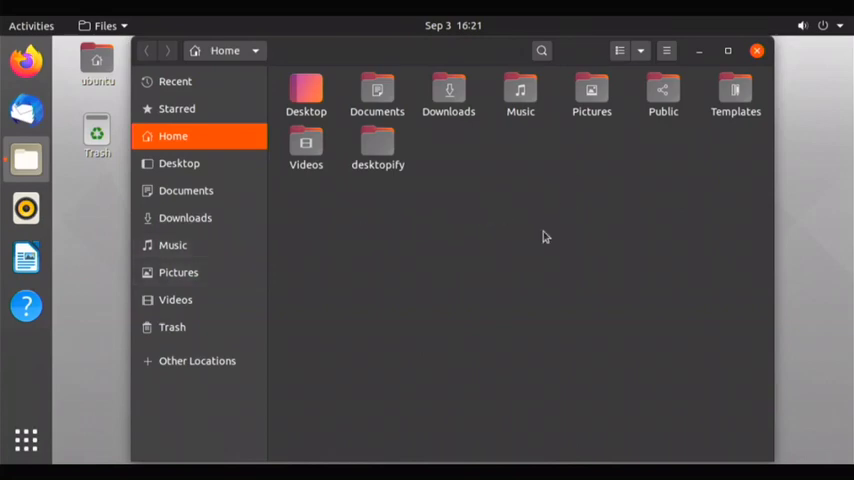
{"action": "mouse_move", "coordinate": [620, 128]}
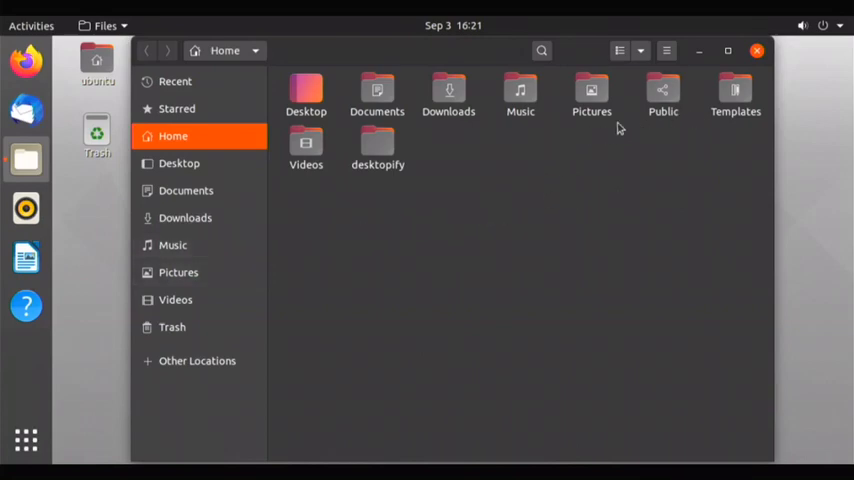
{"action": "left_click", "coordinate": [184, 216]}
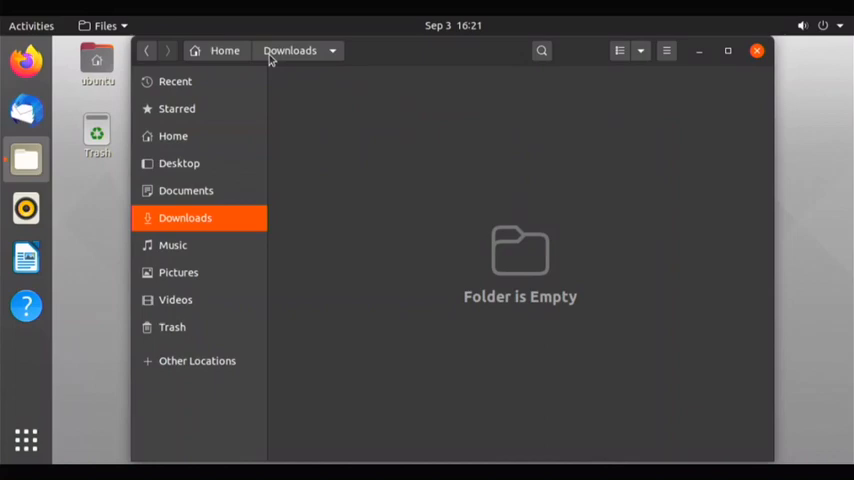
{"action": "left_click", "coordinate": [172, 136]}
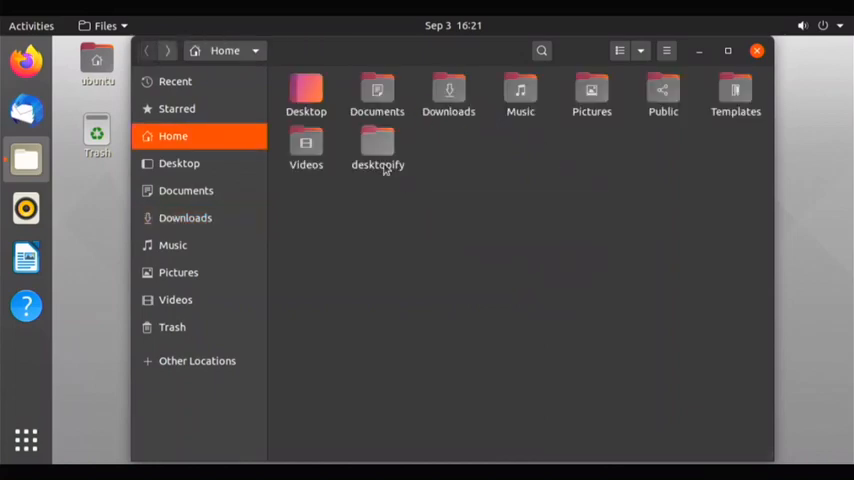
Delete the desktopify folder, empty the Trash and close the file manager.
{"action": "left_click", "coordinate": [376, 144]}
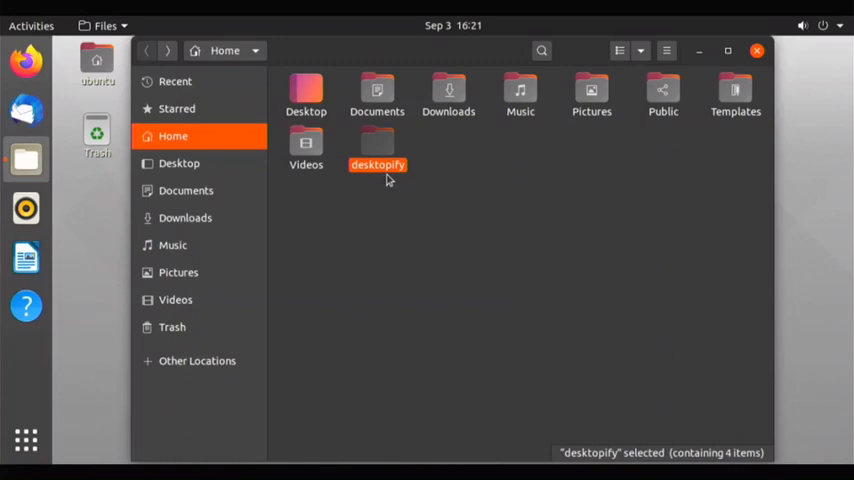
{"action": "key", "text": "Delete"}
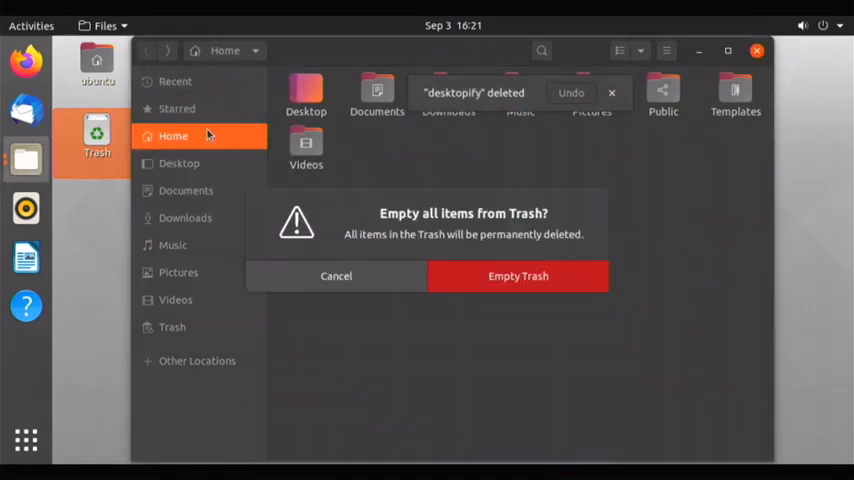
{"action": "left_click", "coordinate": [518, 276]}
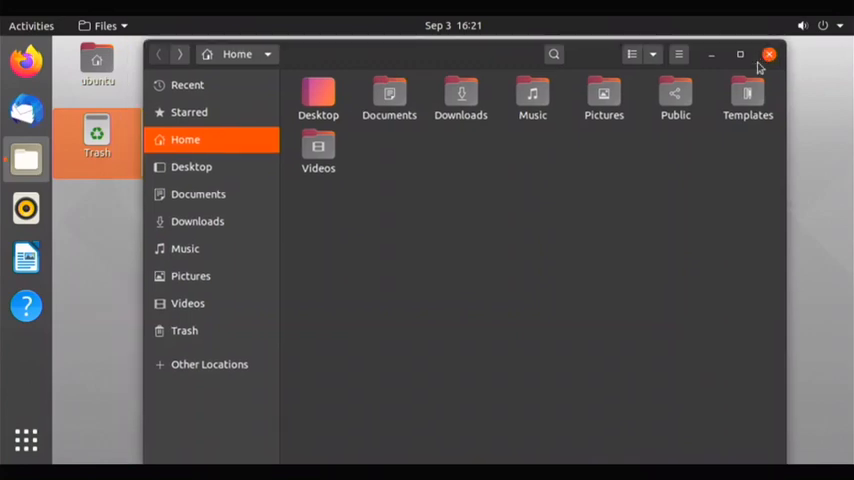
{"action": "left_click", "coordinate": [768, 54]}
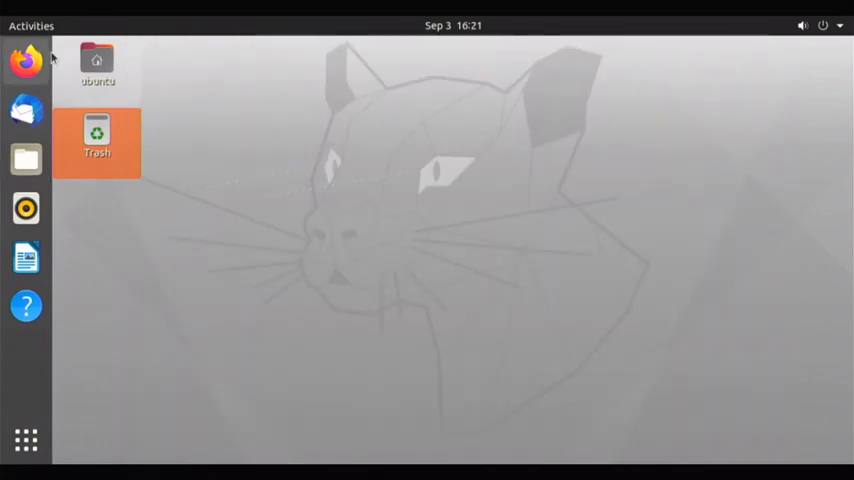
Launch Firefox and close the Privacy Notice tab, keeping the welcome tab.
{"action": "left_click", "coordinate": [24, 62]}
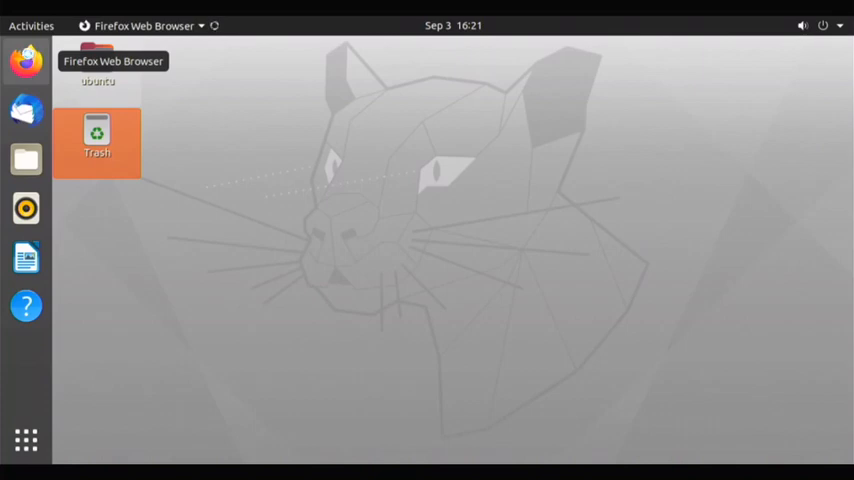
{"action": "mouse_move", "coordinate": [284, 174]}
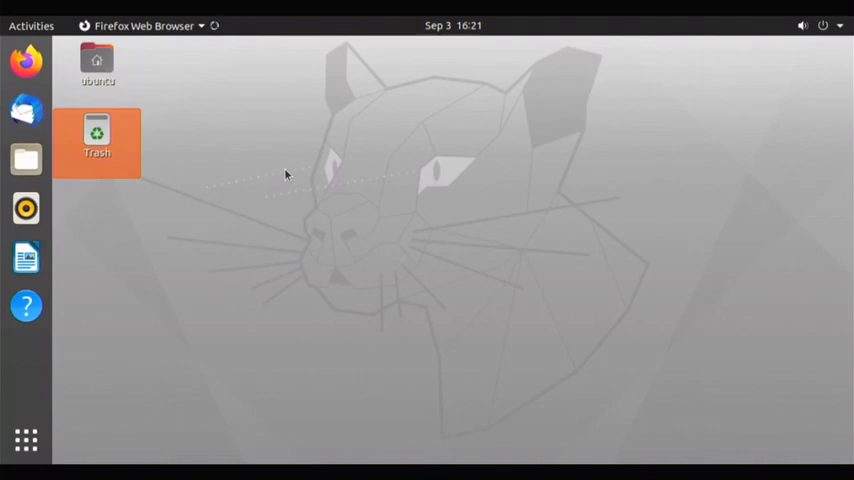
{"action": "left_click", "coordinate": [24, 60]}
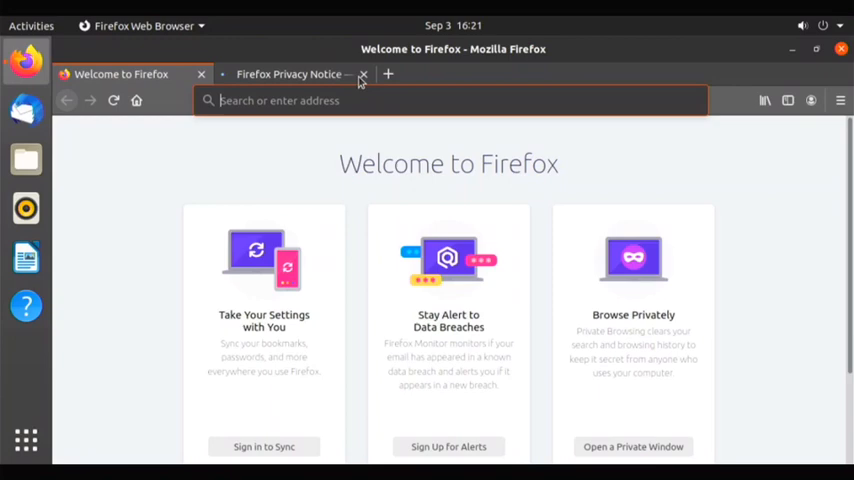
{"action": "left_click", "coordinate": [364, 74]}
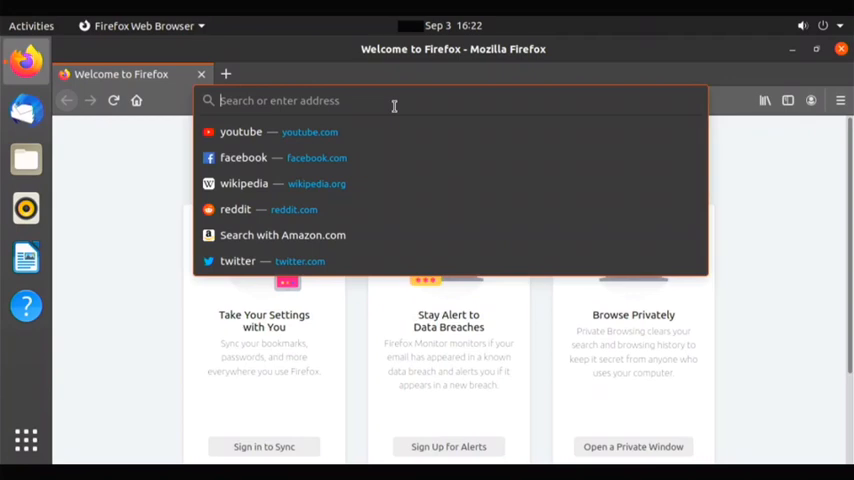
Search Google for 'download ubuntu 20.10' from the address bar.
{"action": "type", "text": "download ubuntu 2"}
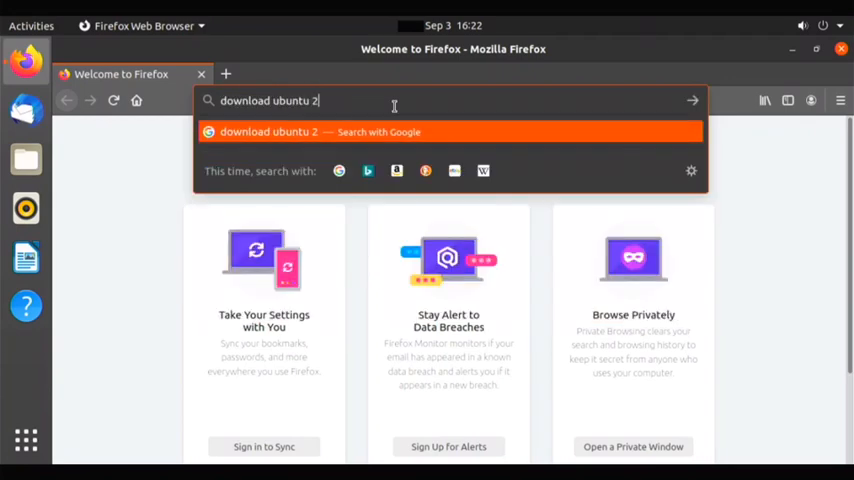
{"action": "type", "text": "0.10+for+"}
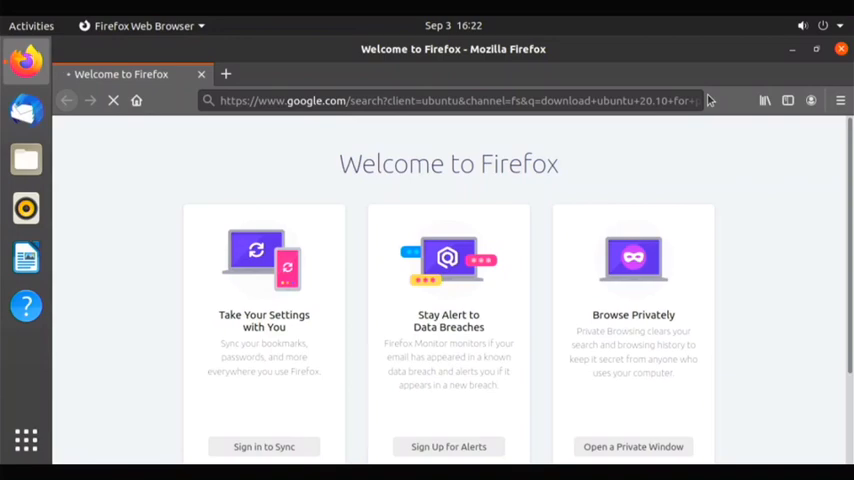
{"action": "key", "text": "Return"}
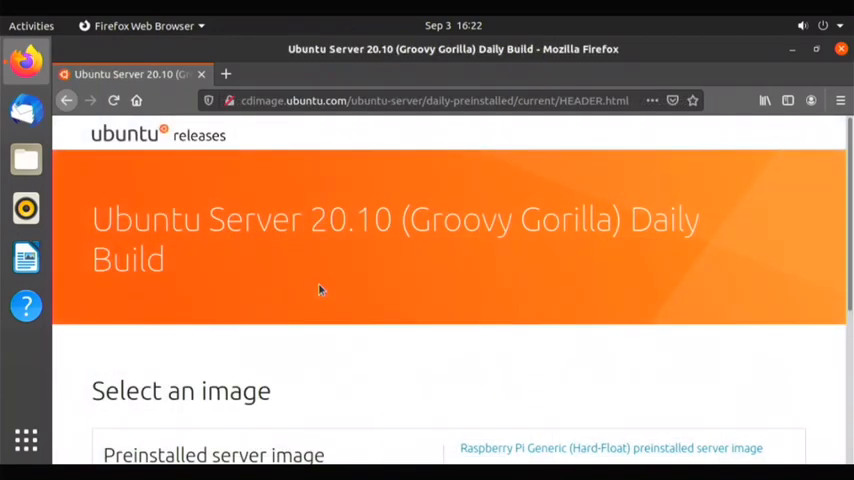
{"action": "mouse_move", "coordinate": [330, 276]}
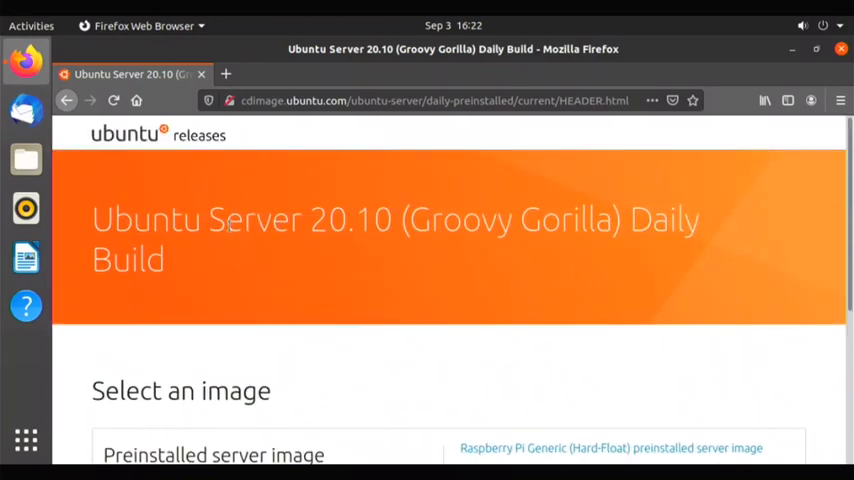
{"action": "scroll", "scroll_direction": "down", "scroll_amount": 3}
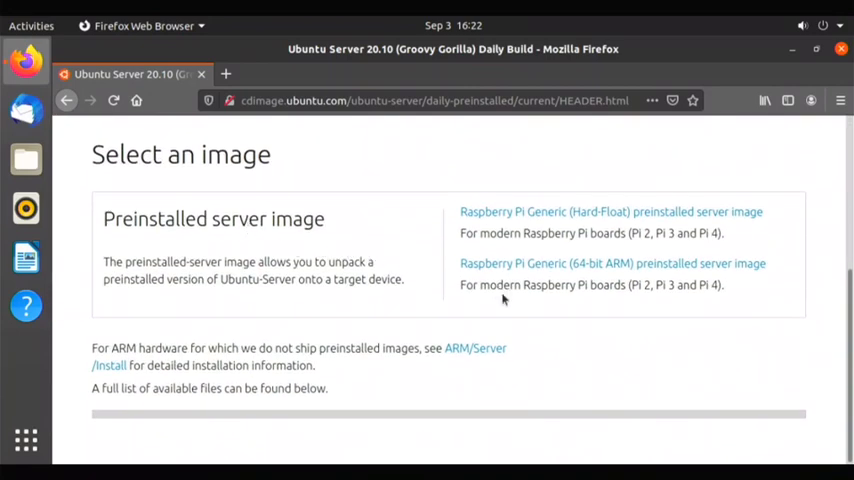
{"action": "mouse_move", "coordinate": [422, 276]}
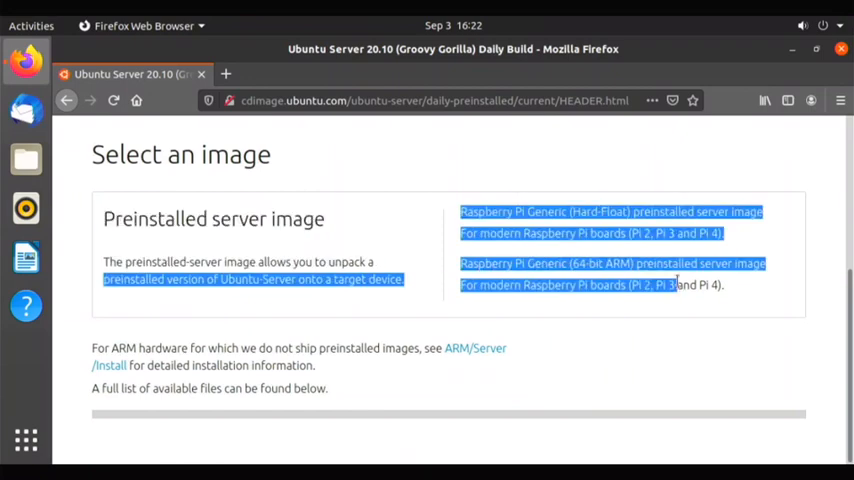
{"action": "left_click", "coordinate": [630, 212]}
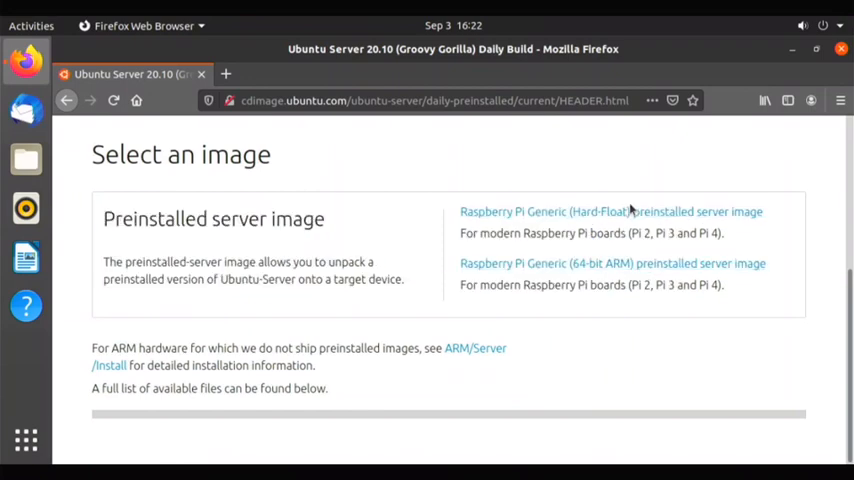
{"action": "mouse_move", "coordinate": [378, 180]}
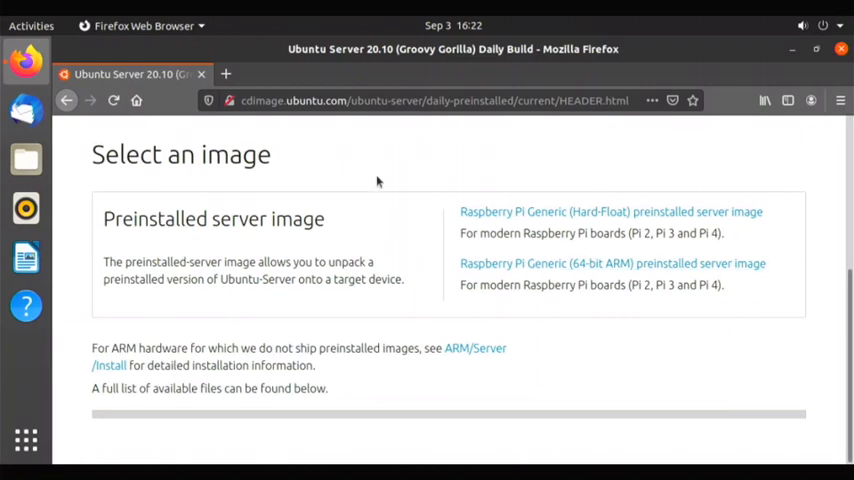
{"action": "mouse_move", "coordinate": [596, 264]}
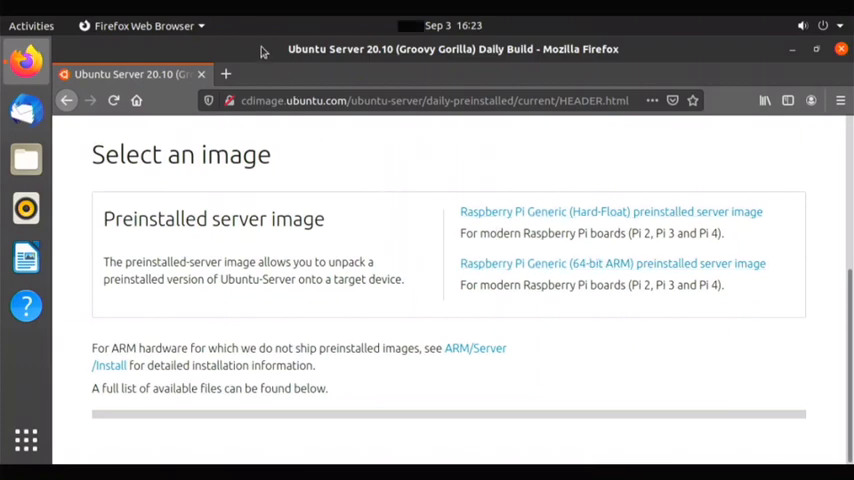
Start a fresh tab and close the Ubuntu Server download page.
{"action": "left_click", "coordinate": [388, 72]}
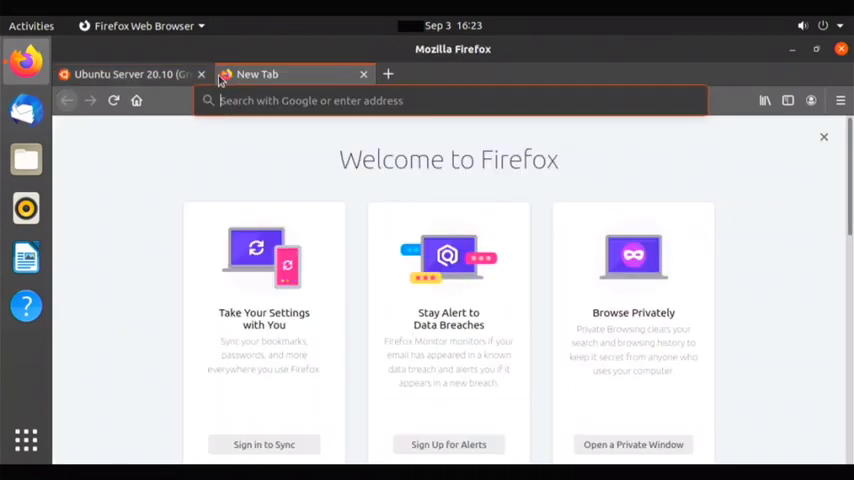
{"action": "left_click", "coordinate": [200, 74]}
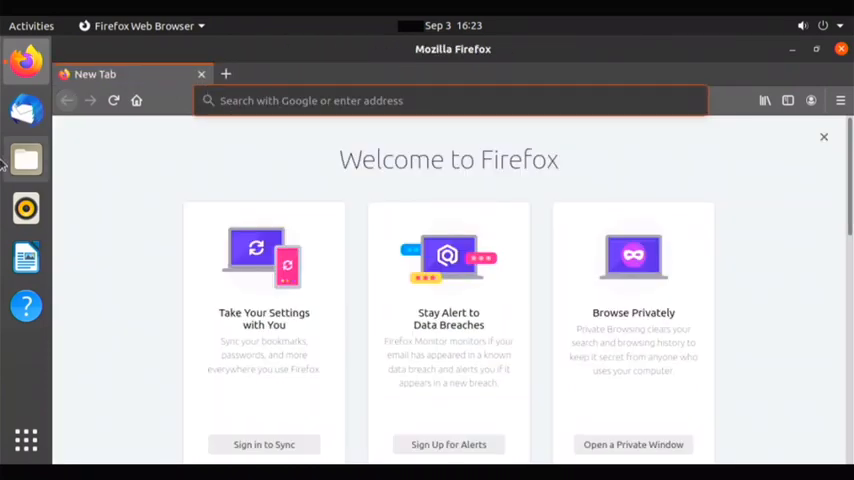
{"action": "mouse_move", "coordinate": [188, 278]}
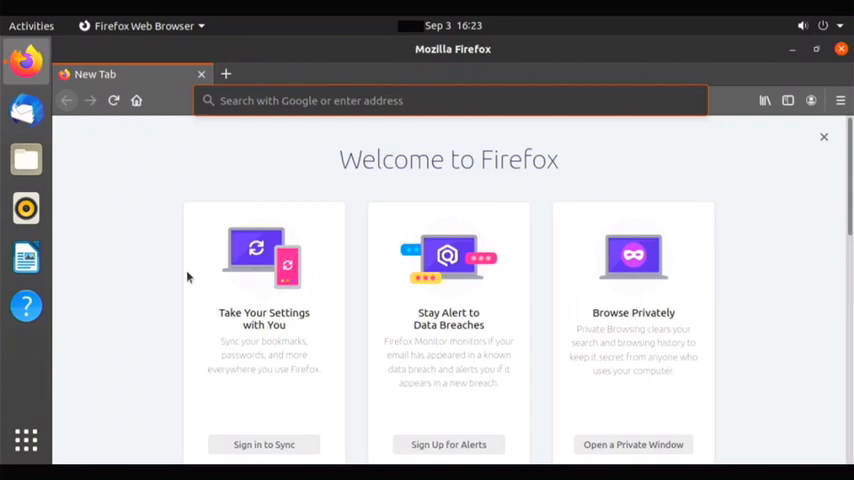
{"action": "mouse_move", "coordinate": [228, 212]}
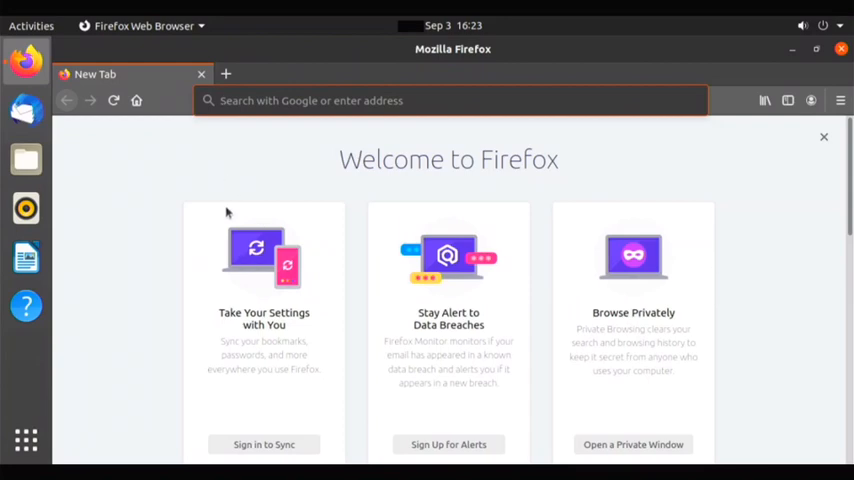
Search Google for youtube and follow the result to the YouTube home page.
{"action": "type", "text": "yotube&ie=utf"}
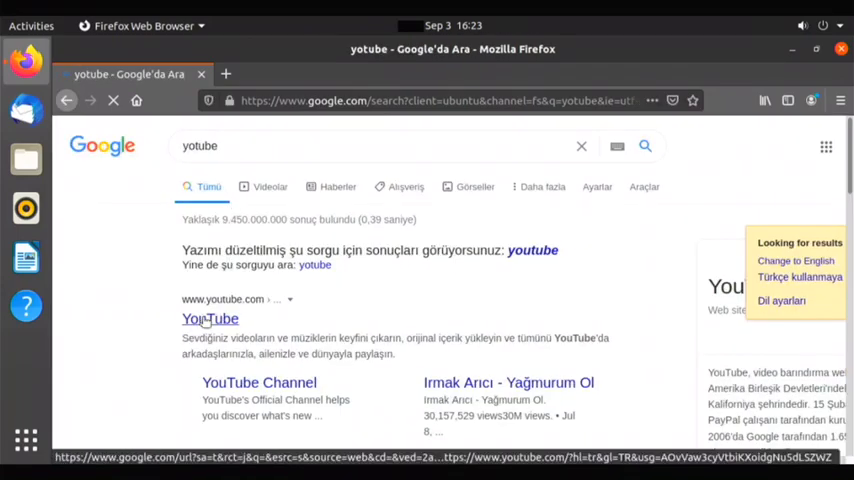
{"action": "left_click", "coordinate": [210, 318]}
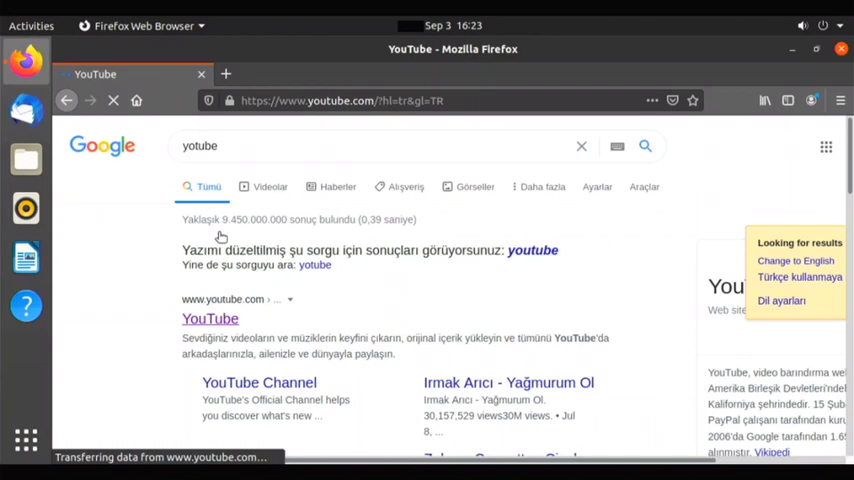
{"action": "mouse_move", "coordinate": [224, 258]}
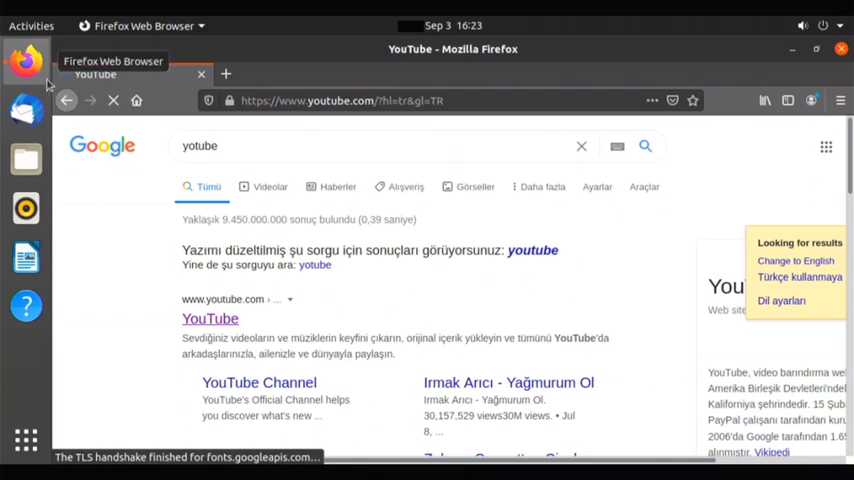
{"action": "left_click", "coordinate": [210, 318]}
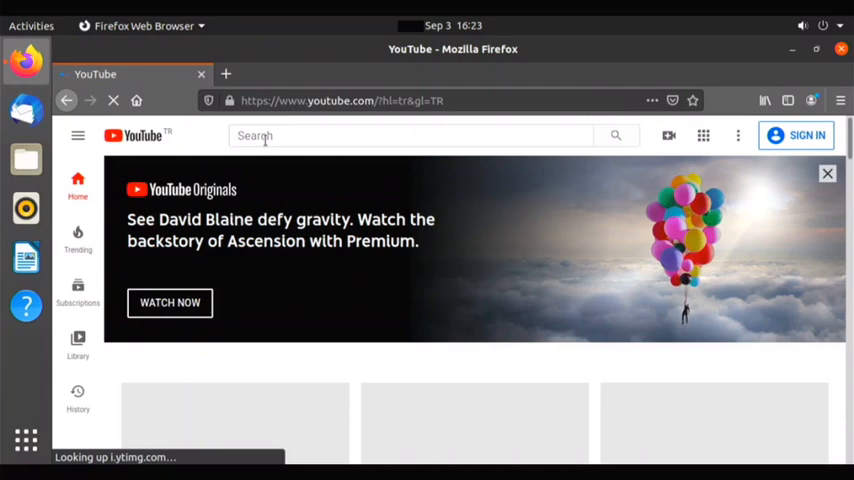
{"action": "mouse_move", "coordinate": [250, 152]}
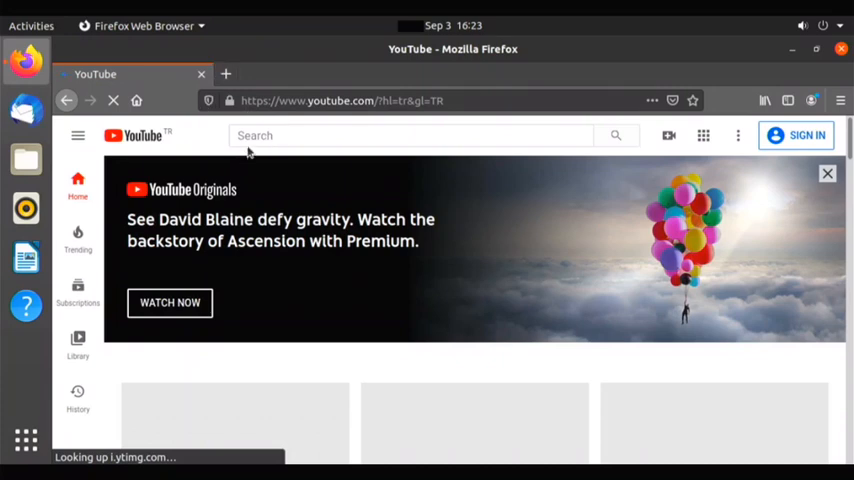
Search YouTube for big buck bunny and play the 60fps 4K Blender film full screen.
{"action": "left_click", "coordinate": [410, 136]}
{"action": "type", "text": "big buck bunny"}
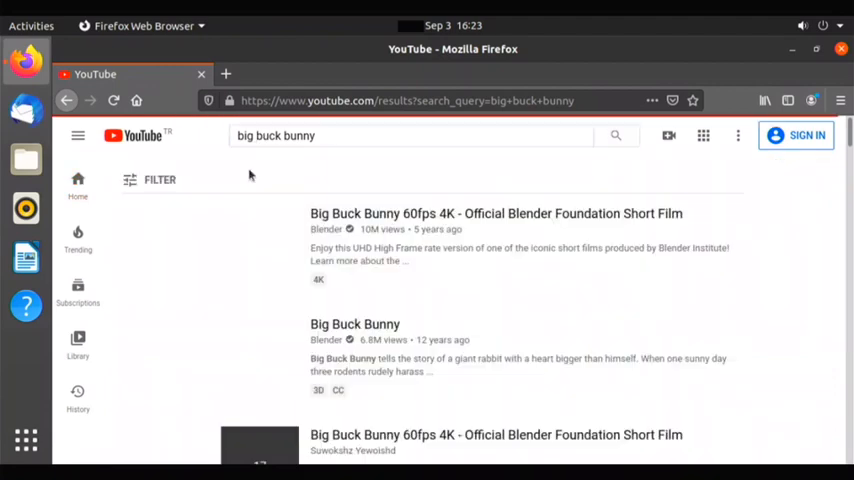
{"action": "left_click", "coordinate": [210, 212]}
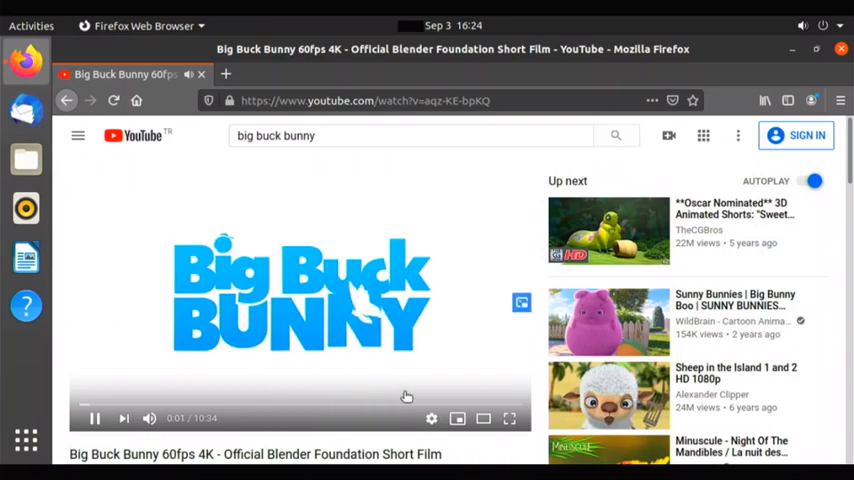
{"action": "mouse_move", "coordinate": [508, 418]}
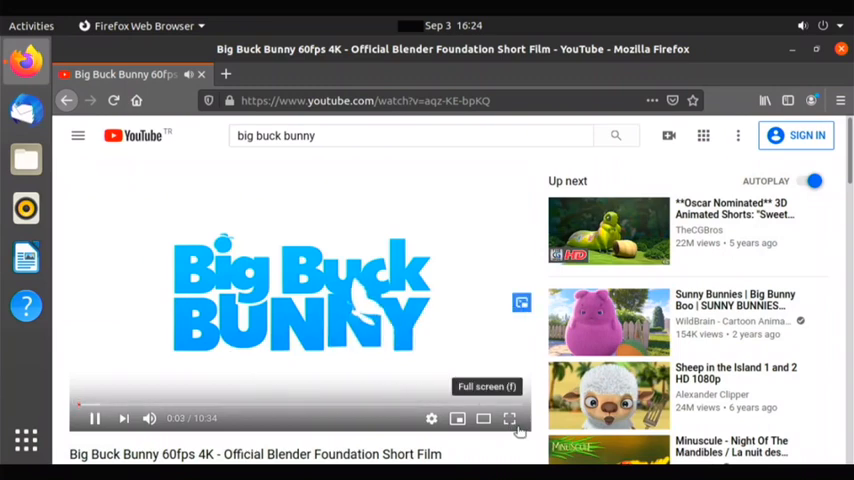
{"action": "left_click", "coordinate": [508, 420]}
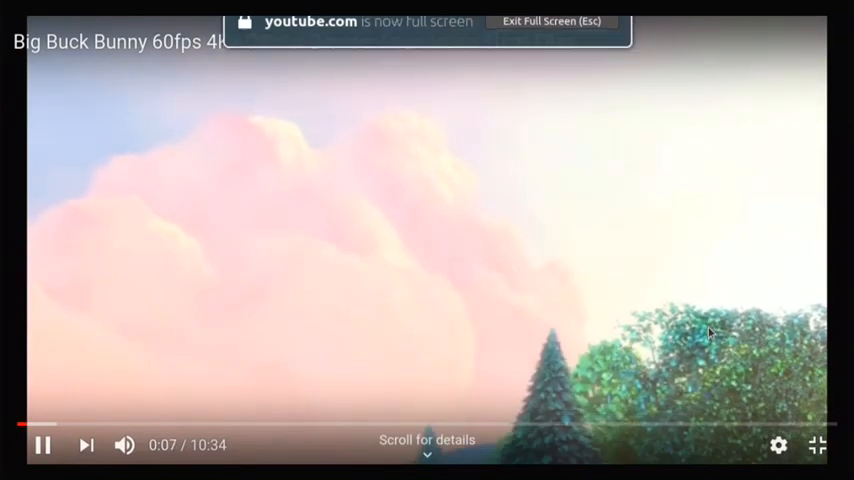
Leave full screen and keep Big Buck Bunny playing on the regular watch page.
{"action": "key", "text": "Escape"}
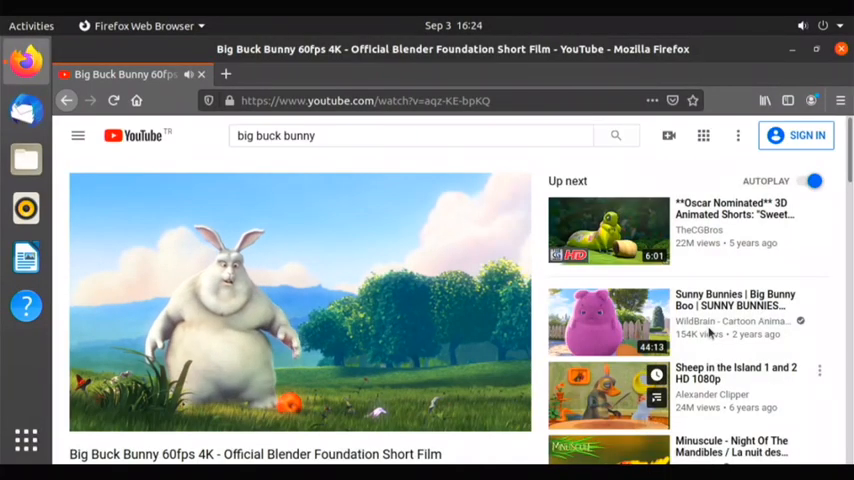
{"action": "scroll", "scroll_direction": "down", "scroll_amount": 3}
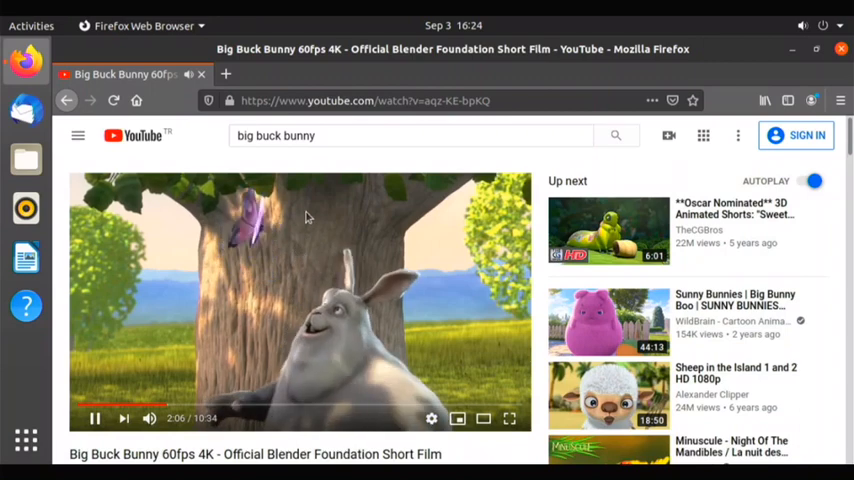
{"action": "left_click", "coordinate": [364, 100]}
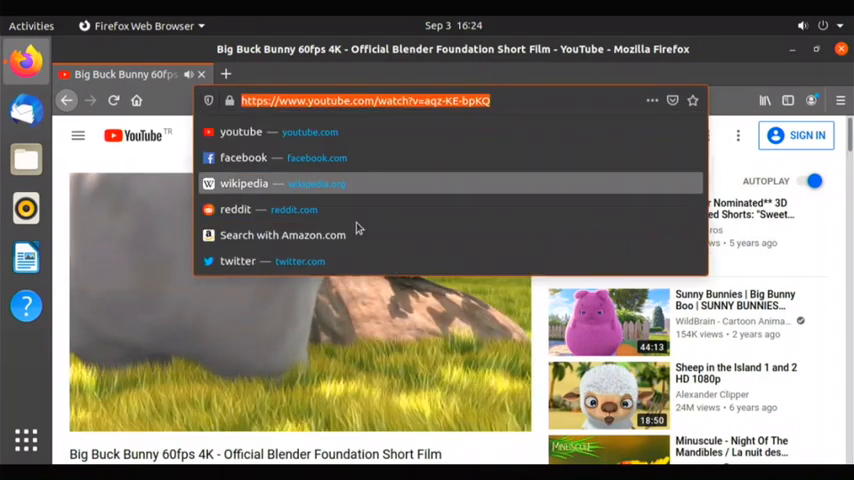
Enter amazon in the address bar to load the Amazon Turkey home page.
{"action": "type", "text": "amazon.com"}
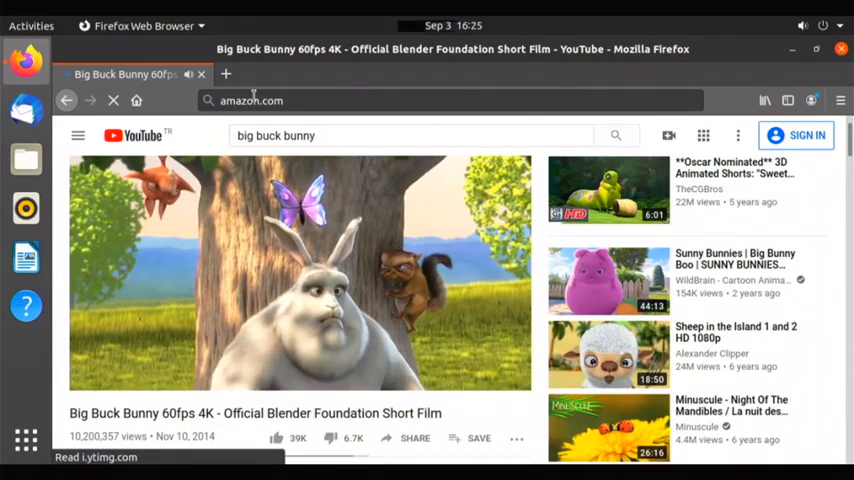
{"action": "mouse_move", "coordinate": [224, 74]}
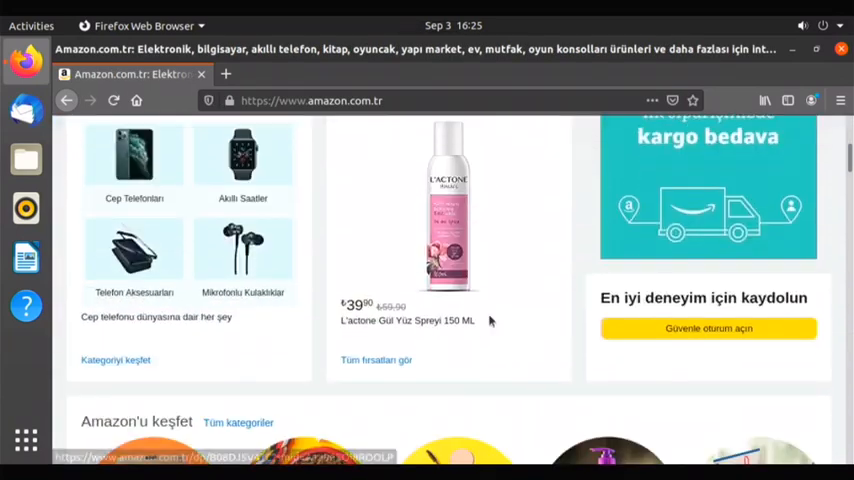
{"action": "scroll", "scroll_direction": "down", "scroll_amount": 3}
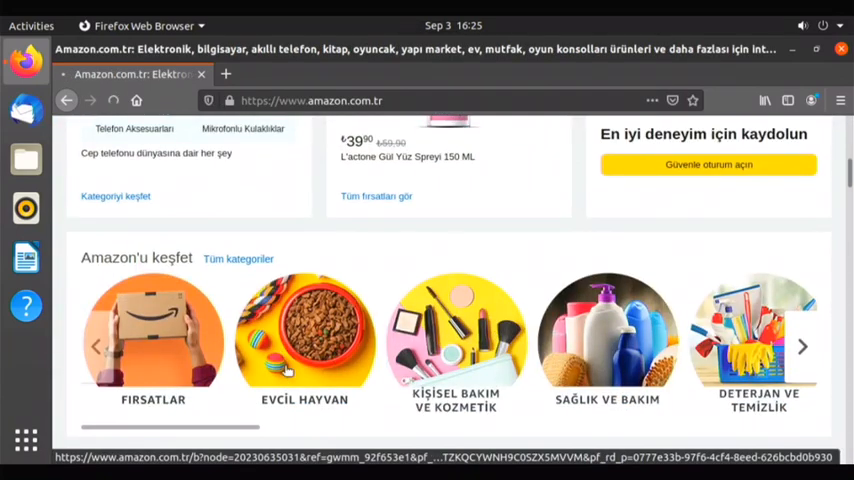
{"action": "left_click", "coordinate": [304, 340]}
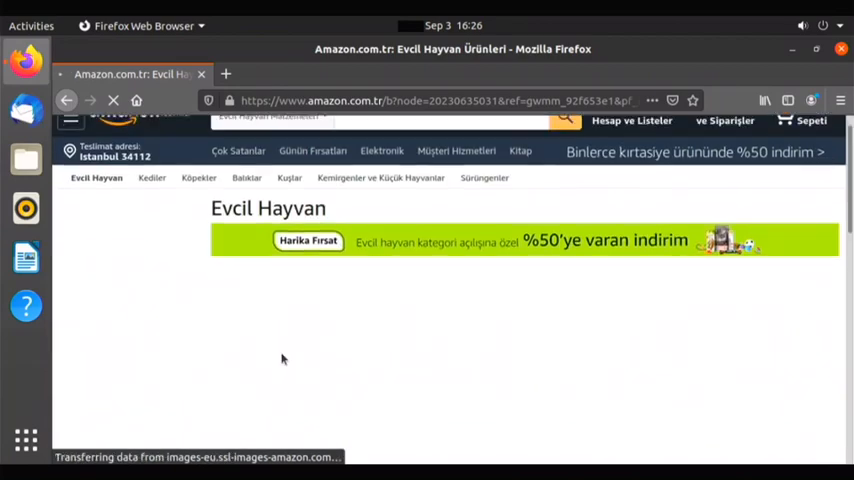
{"action": "scroll", "scroll_direction": "down", "scroll_amount": 3}
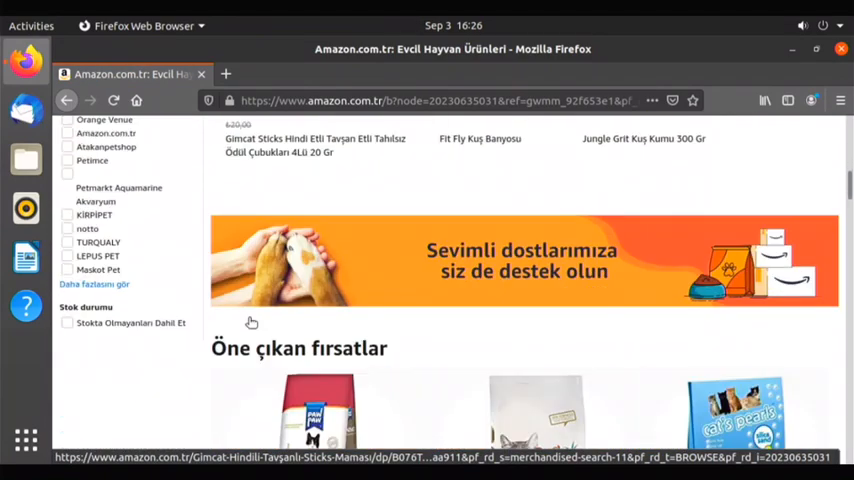
{"action": "scroll", "scroll_direction": "down", "scroll_amount": 3}
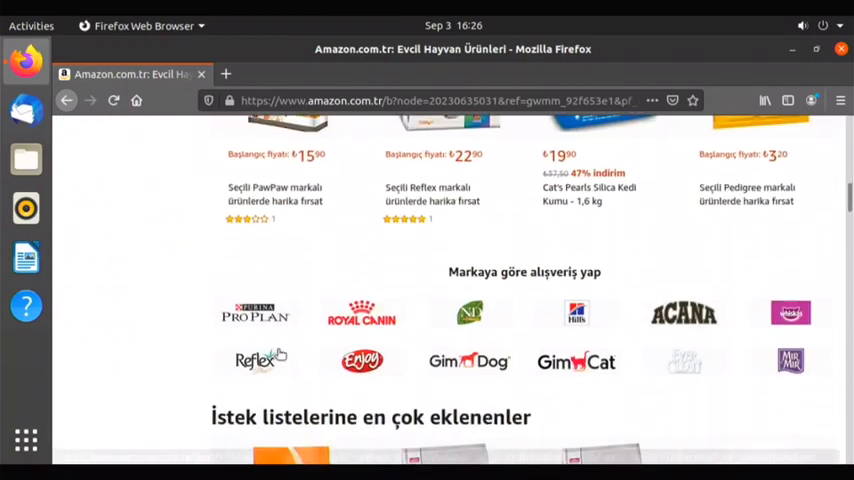
{"action": "scroll", "scroll_direction": "down", "scroll_amount": 3}
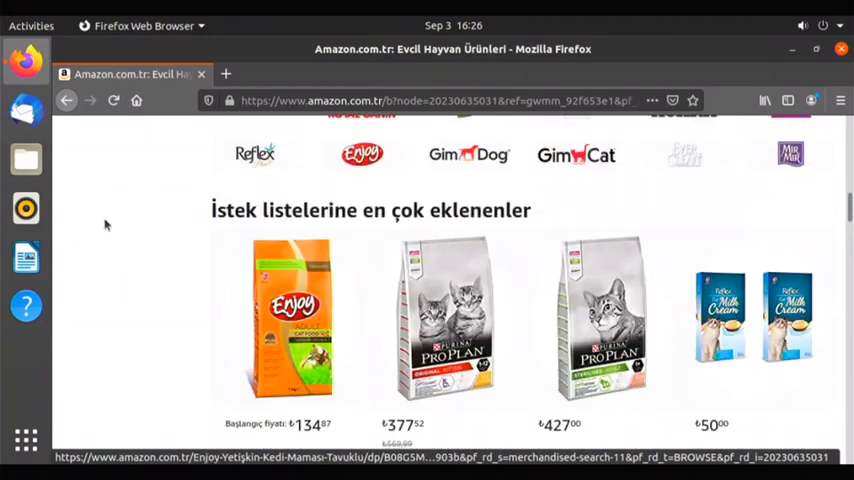
{"action": "left_click", "coordinate": [66, 100]}
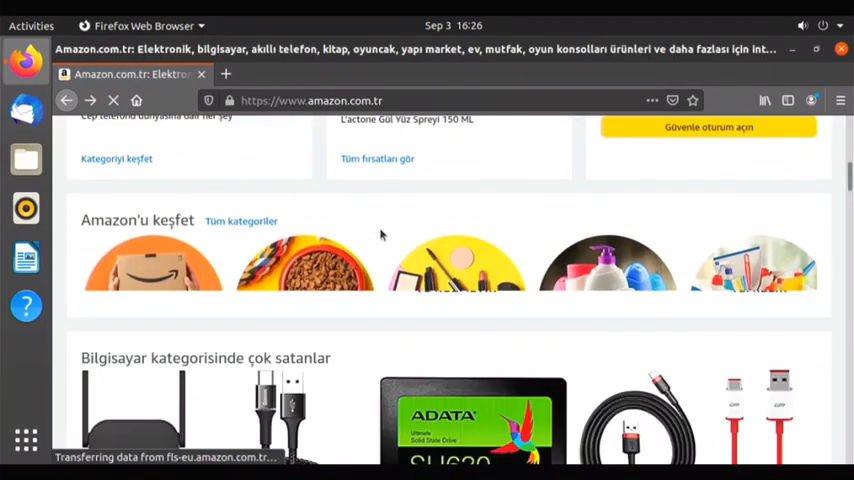
{"action": "scroll", "scroll_direction": "down", "scroll_amount": 3}
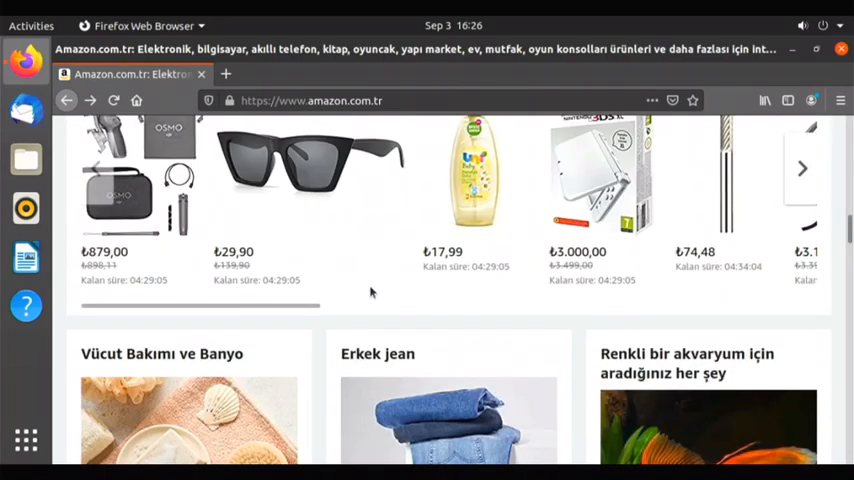
{"action": "scroll", "scroll_direction": "down", "scroll_amount": 3}
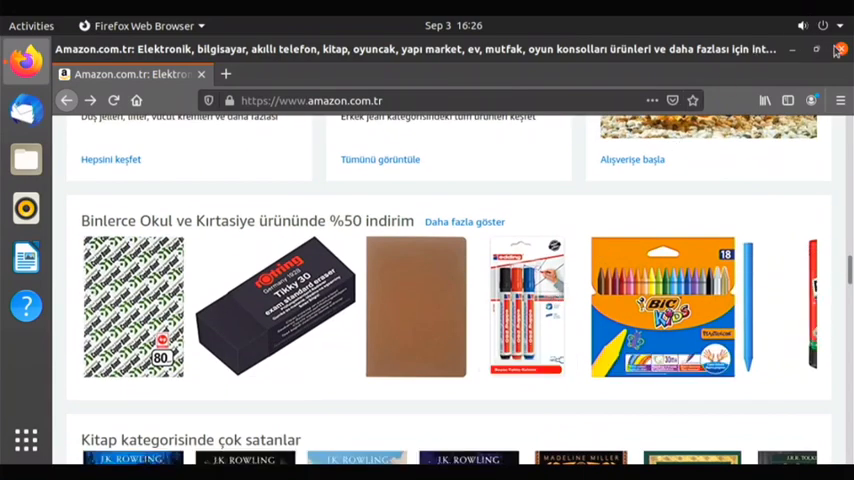
{"action": "left_click", "coordinate": [840, 48]}
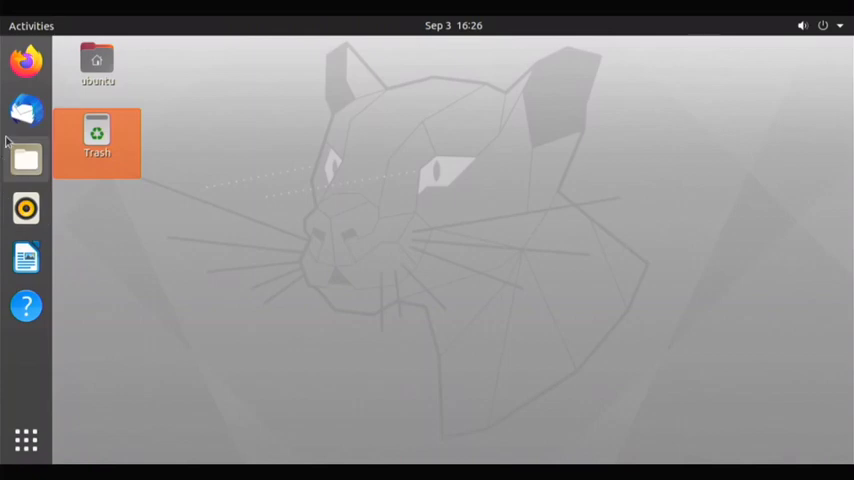
{"action": "mouse_move", "coordinate": [24, 110]}
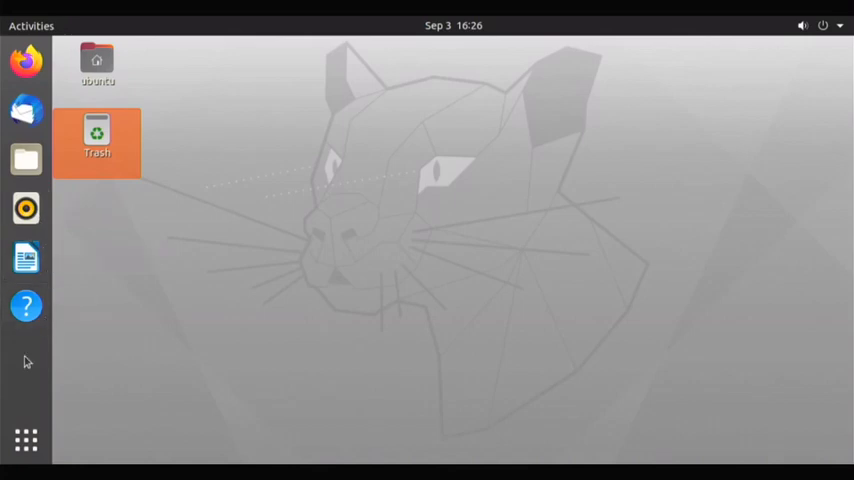
{"action": "mouse_move", "coordinate": [24, 160]}
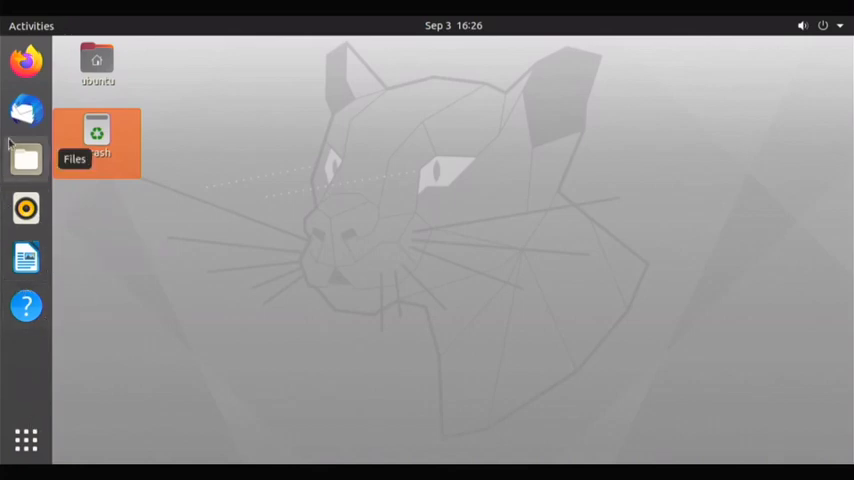
{"action": "left_click", "coordinate": [32, 24]}
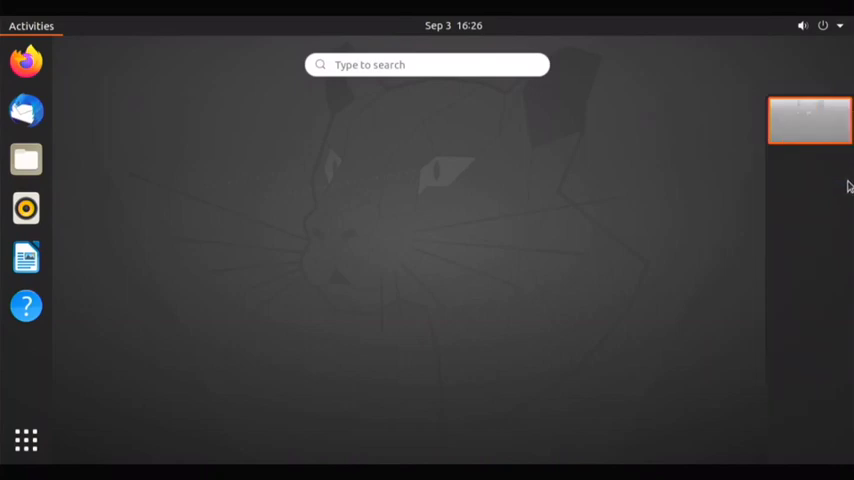
{"action": "mouse_move", "coordinate": [840, 196]}
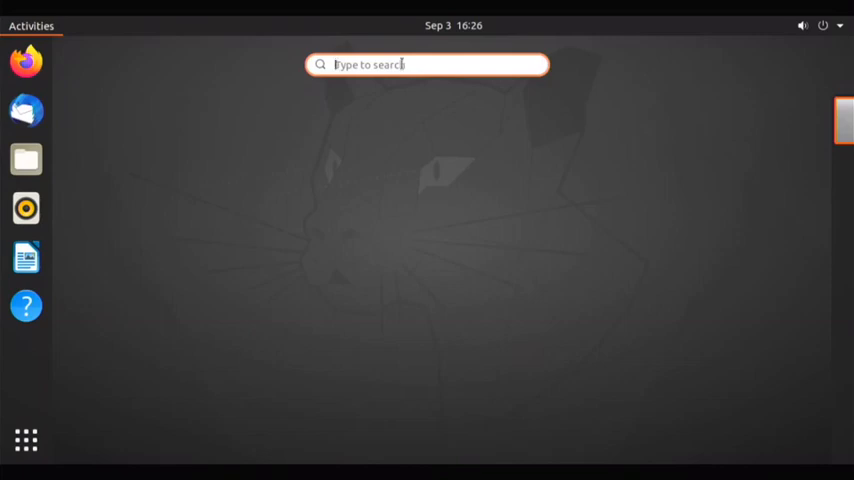
{"action": "mouse_move", "coordinate": [24, 440]}
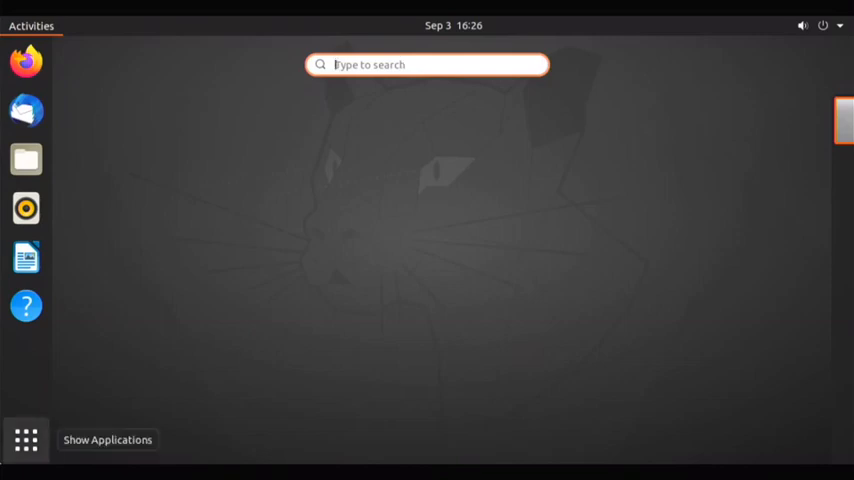
Show the full grid of installed applications from the Activities overview.
{"action": "left_click", "coordinate": [24, 440]}
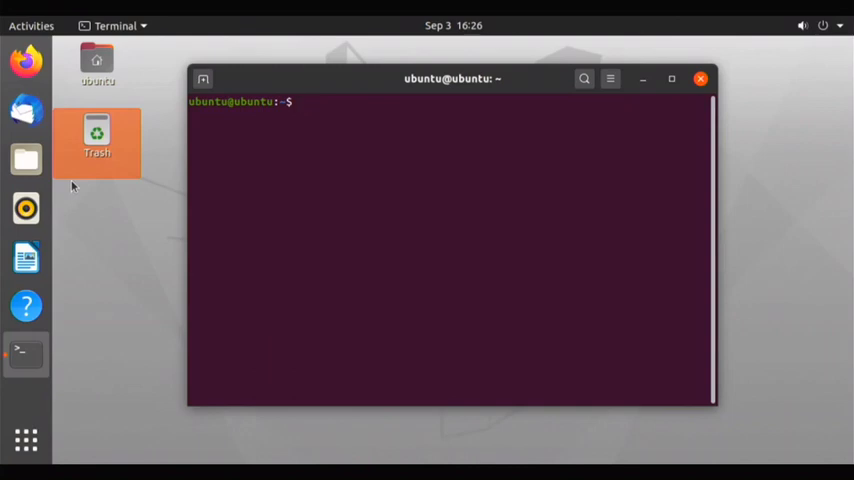
Run sudo apt install gparted and confirm with y to start the installation.
{"action": "type", "text": "sudo apt"}
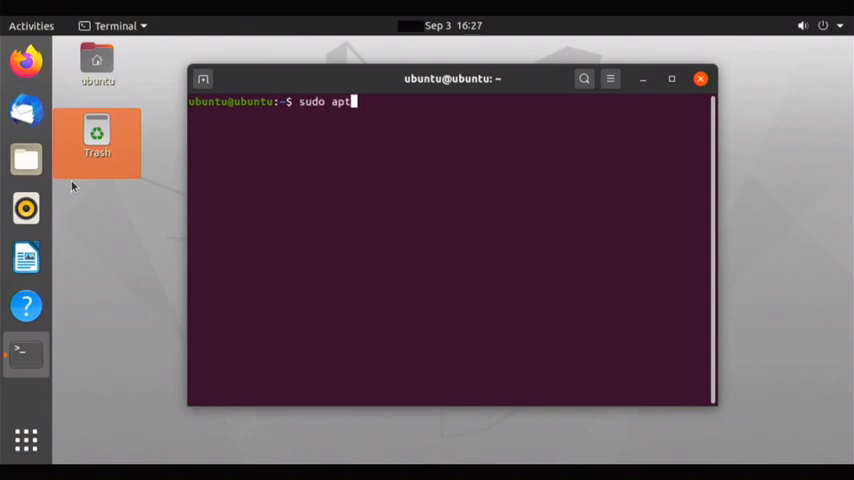
{"action": "type", "text": "s"}
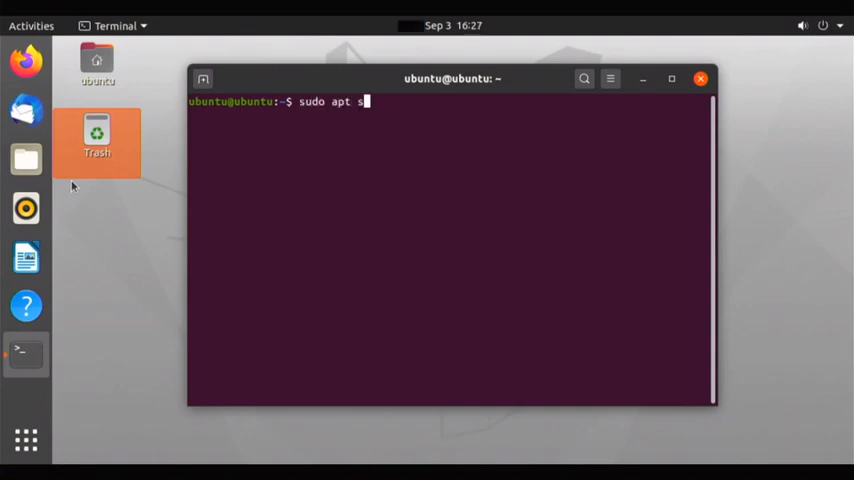
{"action": "key", "text": "BackSpace"}
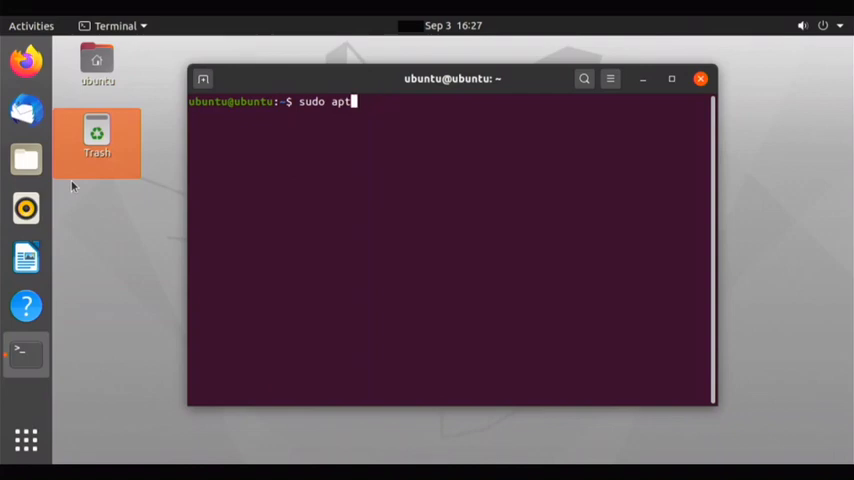
{"action": "type", "text": "install"}
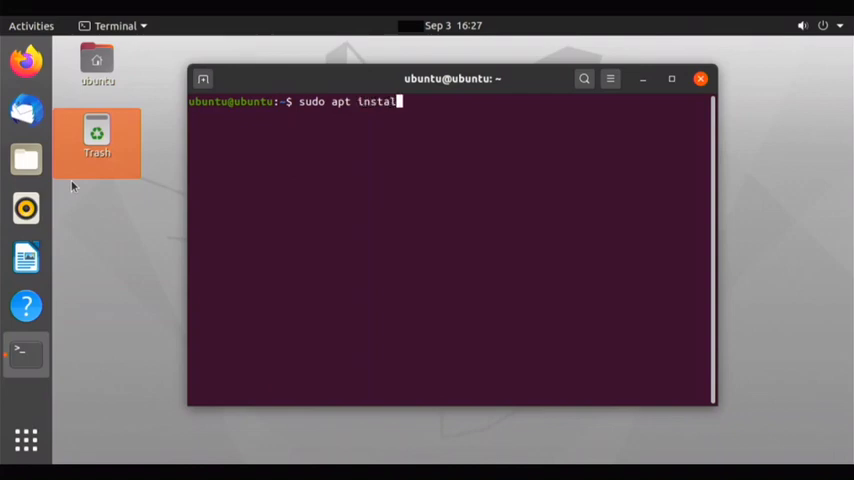
{"action": "type", "text": "g"}
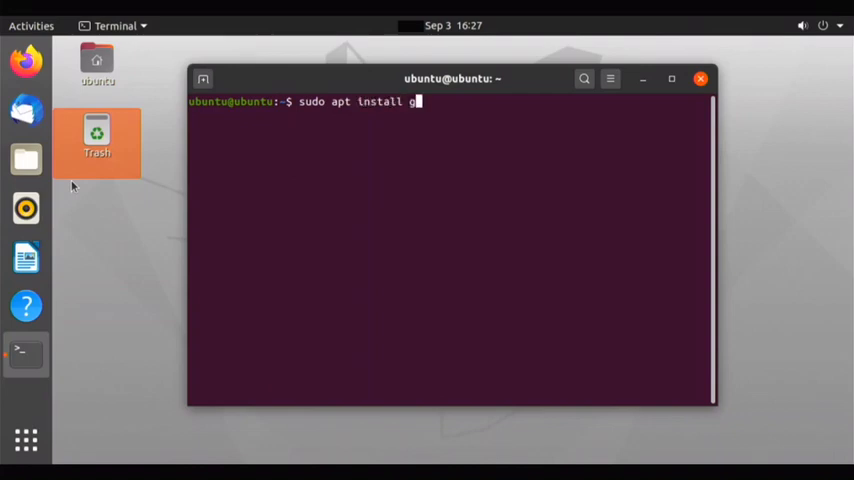
{"action": "type", "text": "parted"}
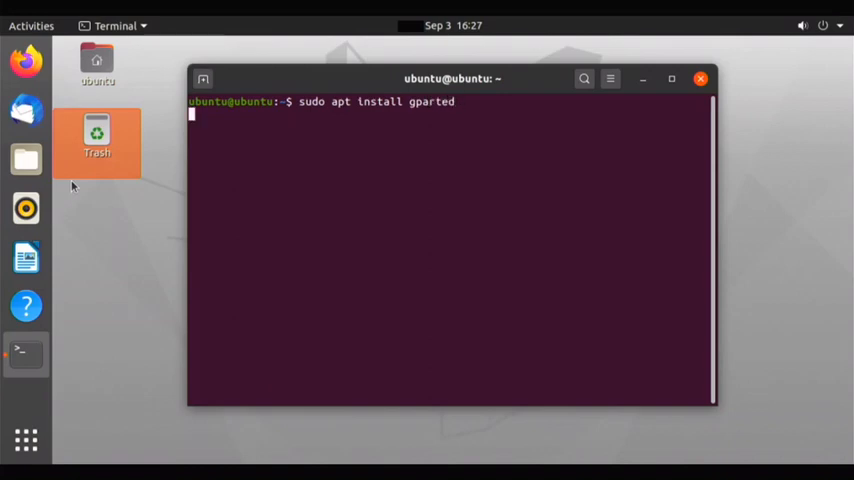
{"action": "type", "text": "y"}
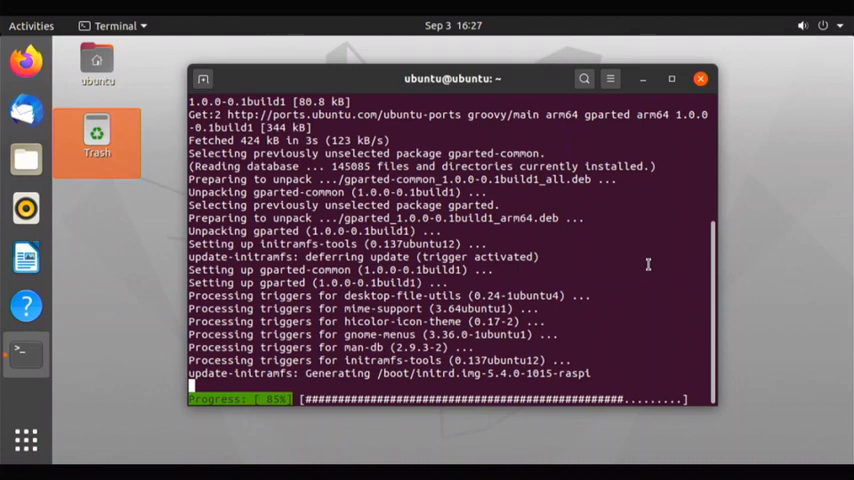
{"action": "mouse_move", "coordinate": [552, 270]}
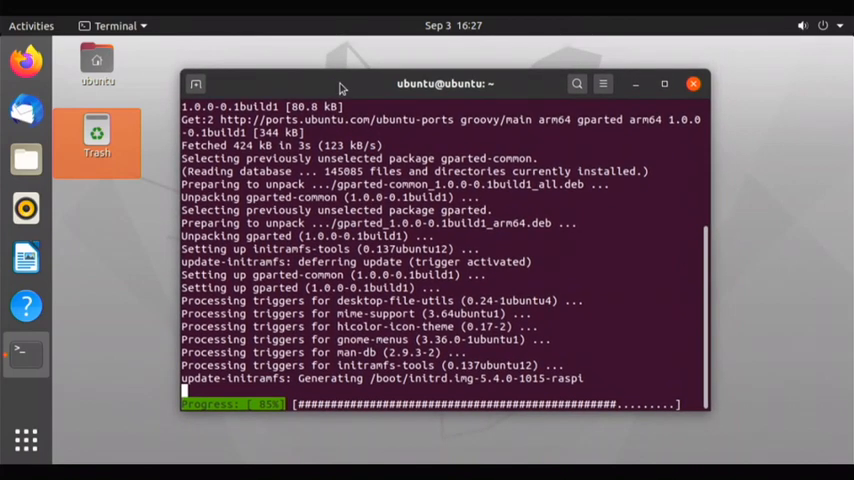
{"action": "mouse_move", "coordinate": [556, 232]}
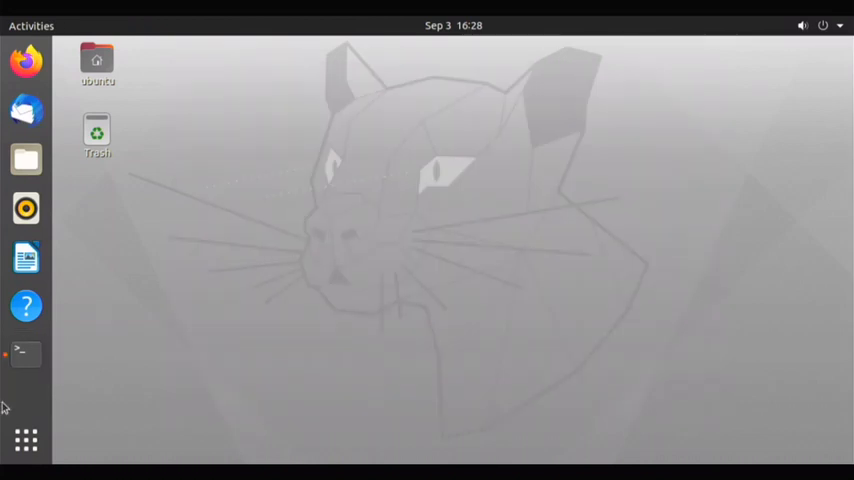
{"action": "mouse_move", "coordinate": [732, 112]}
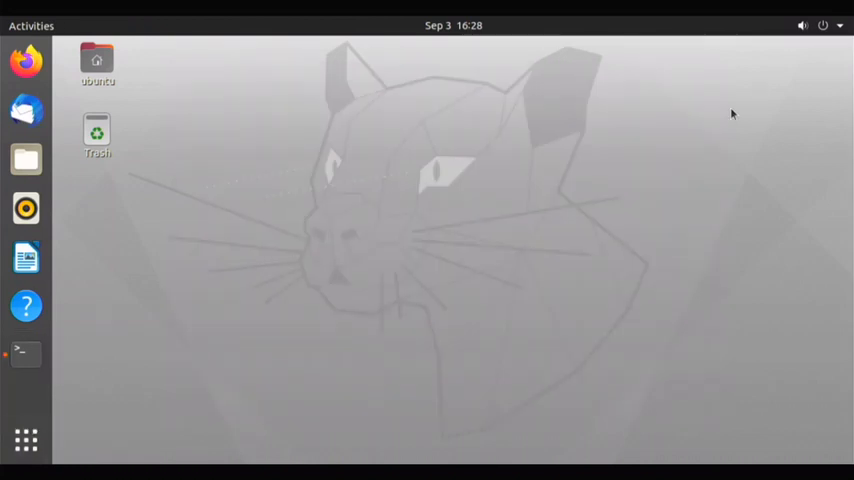
{"action": "left_click", "coordinate": [820, 24]}
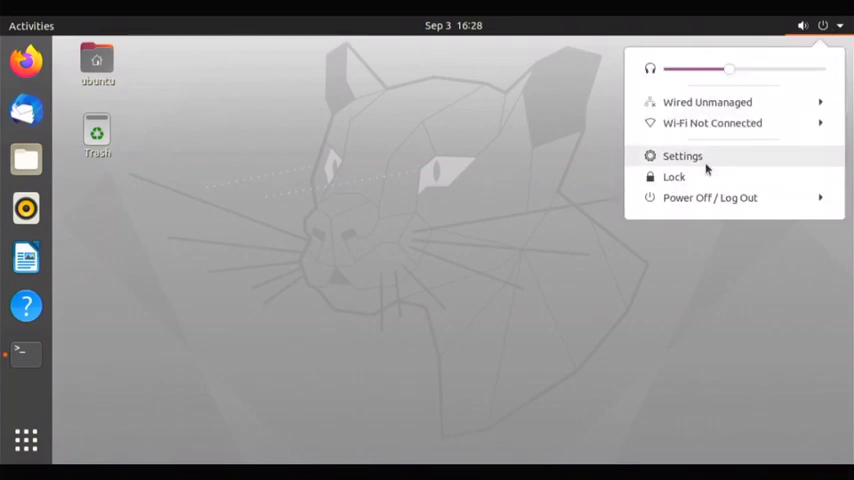
{"action": "left_click", "coordinate": [682, 156]}
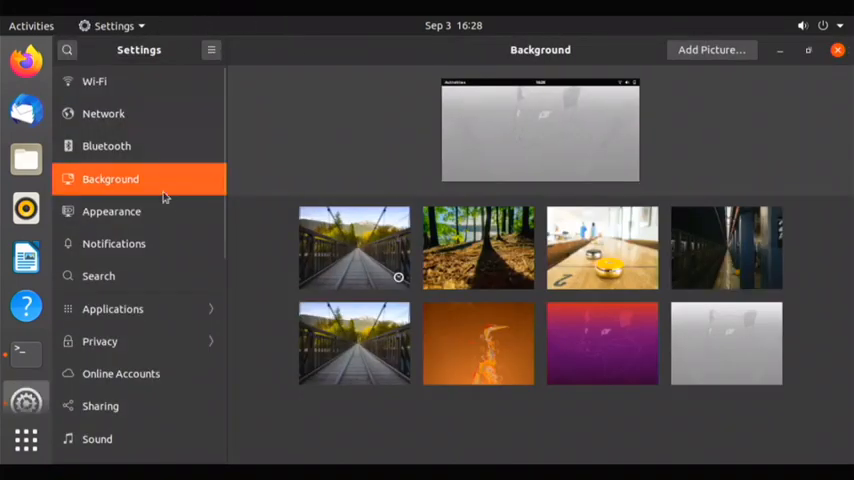
{"action": "mouse_move", "coordinate": [838, 48]}
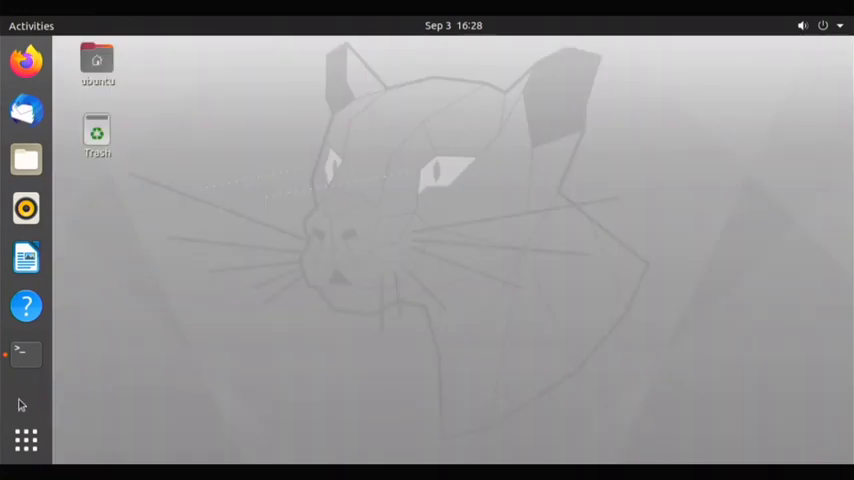
{"action": "left_click", "coordinate": [24, 352]}
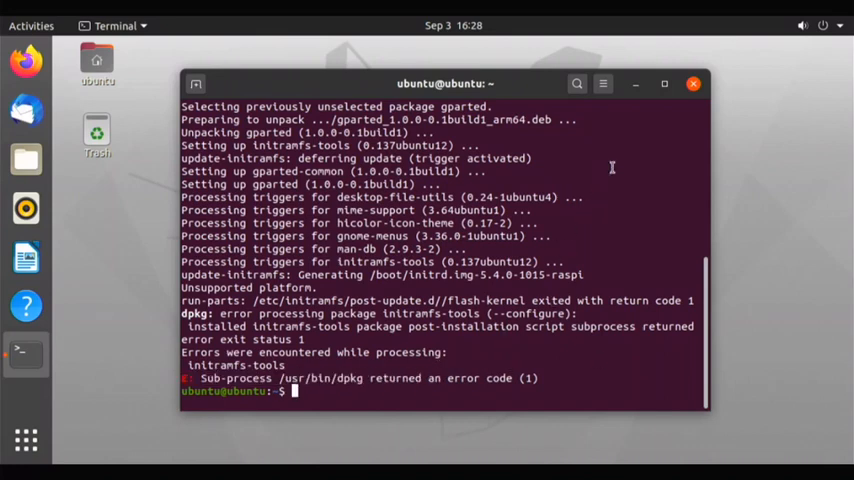
Launch GParted as root with sudo gparted.
{"action": "type", "text": "sudo"}
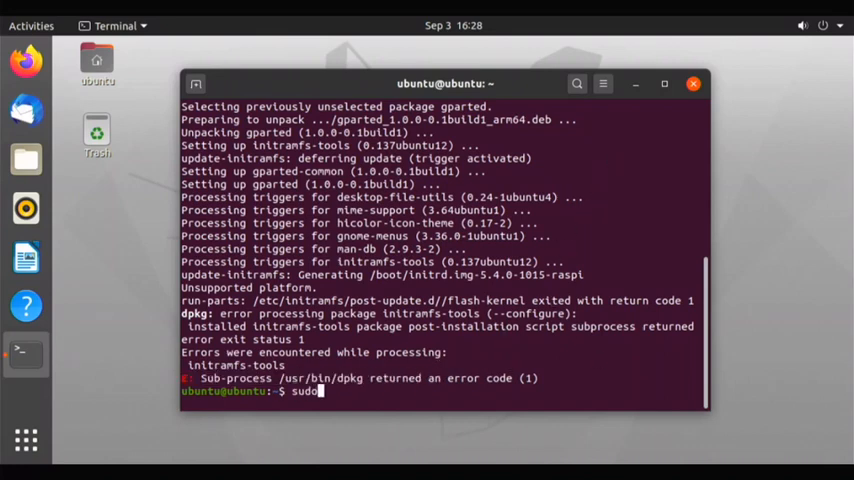
{"action": "type", "text": "gparted"}
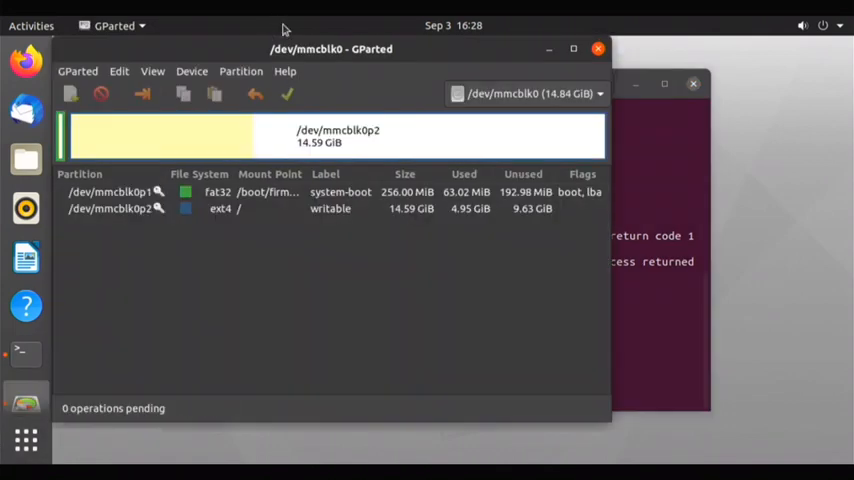
Move GParted aside, then close GParted and the Terminal to return to the desktop.
{"action": "left_click_drag", "start_coordinate": [332, 48], "coordinate": [460, 64]}
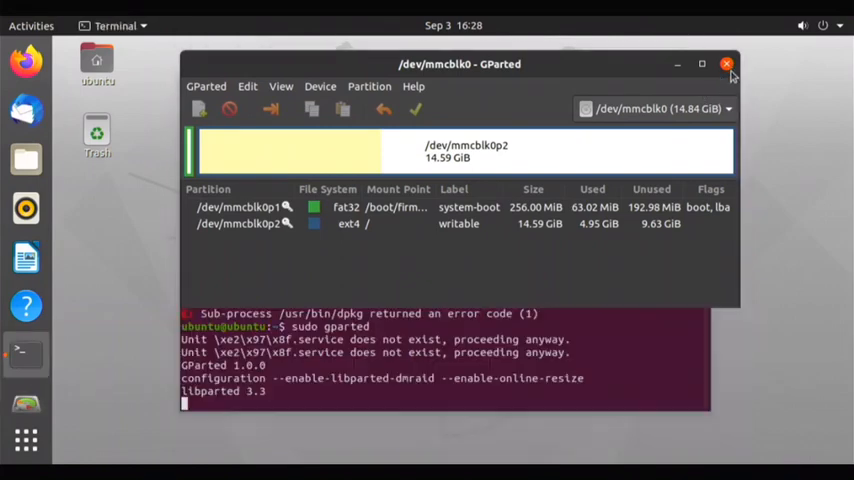
{"action": "left_click", "coordinate": [728, 64]}
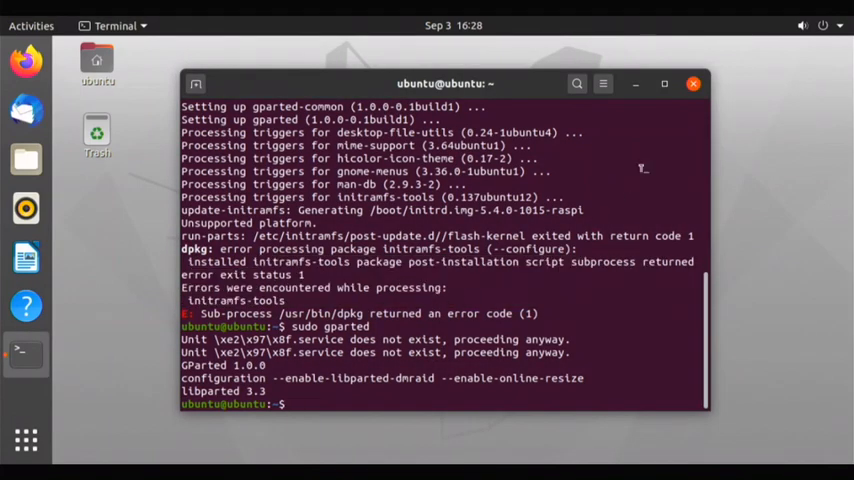
{"action": "left_click", "coordinate": [692, 84]}
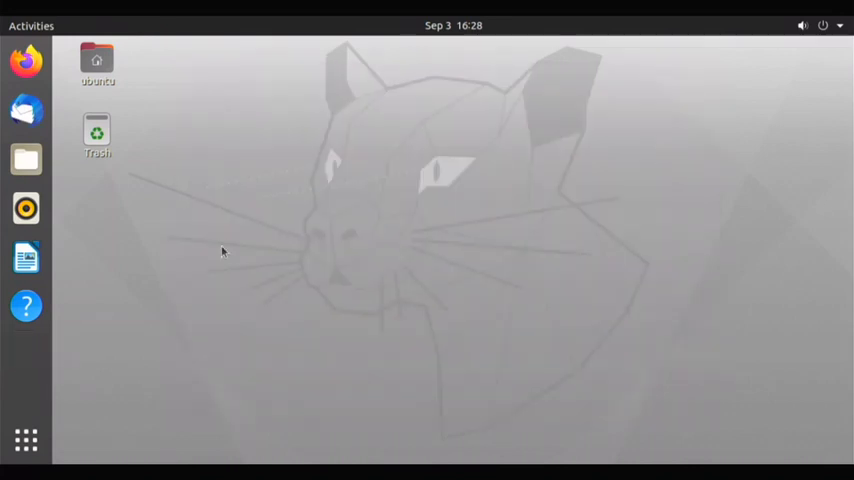
{"action": "mouse_move", "coordinate": [100, 352]}
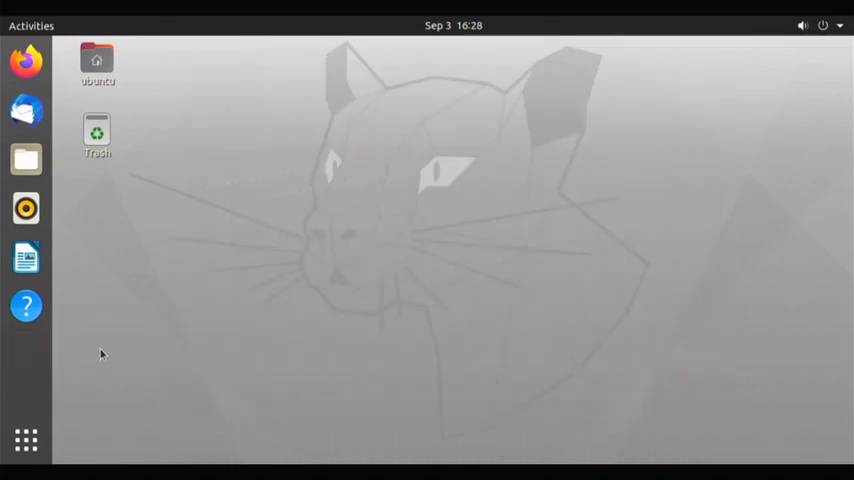